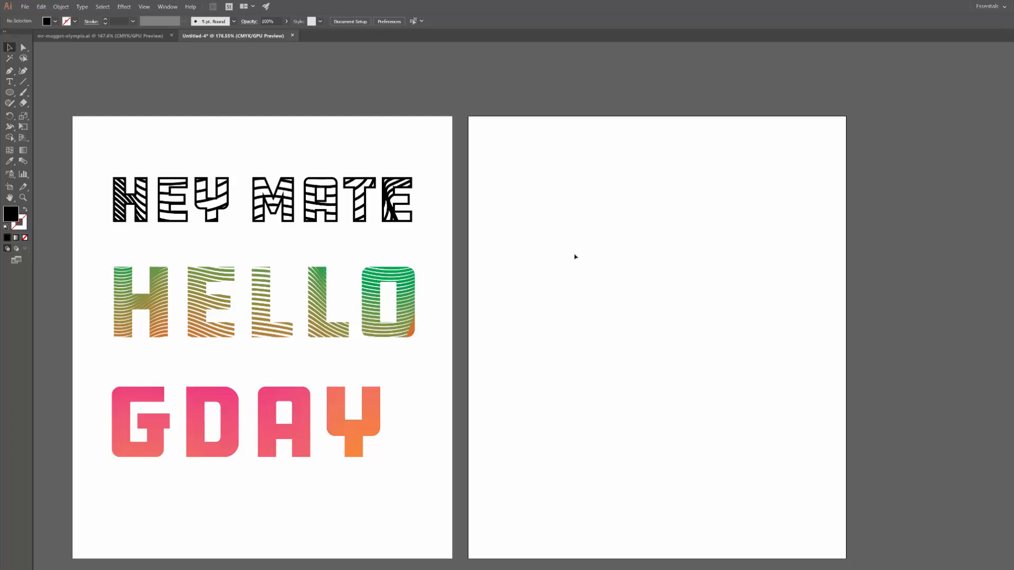
{"action": "mouse_move", "coordinate": [492, 217]}
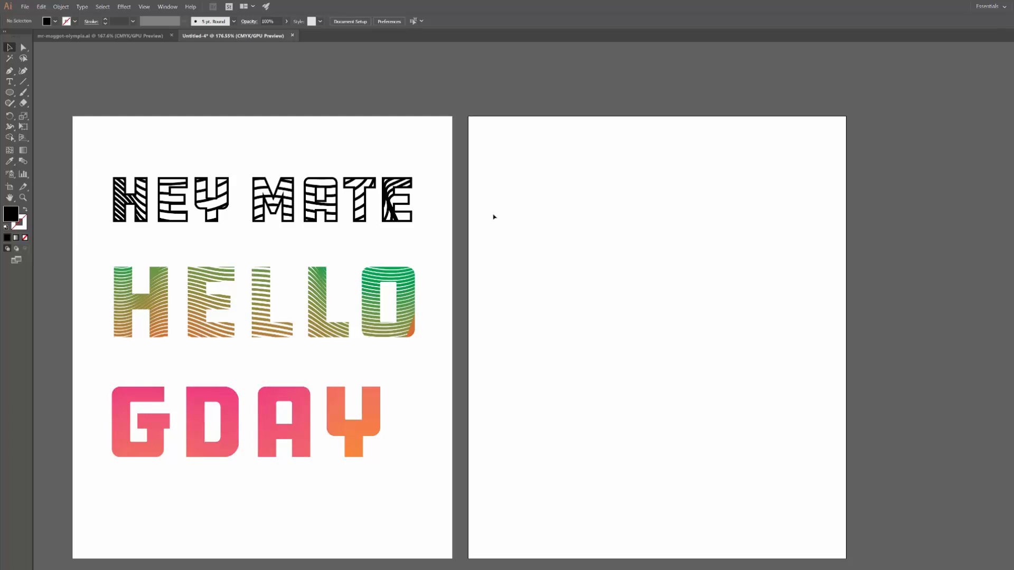
{"action": "mouse_move", "coordinate": [327, 126]}
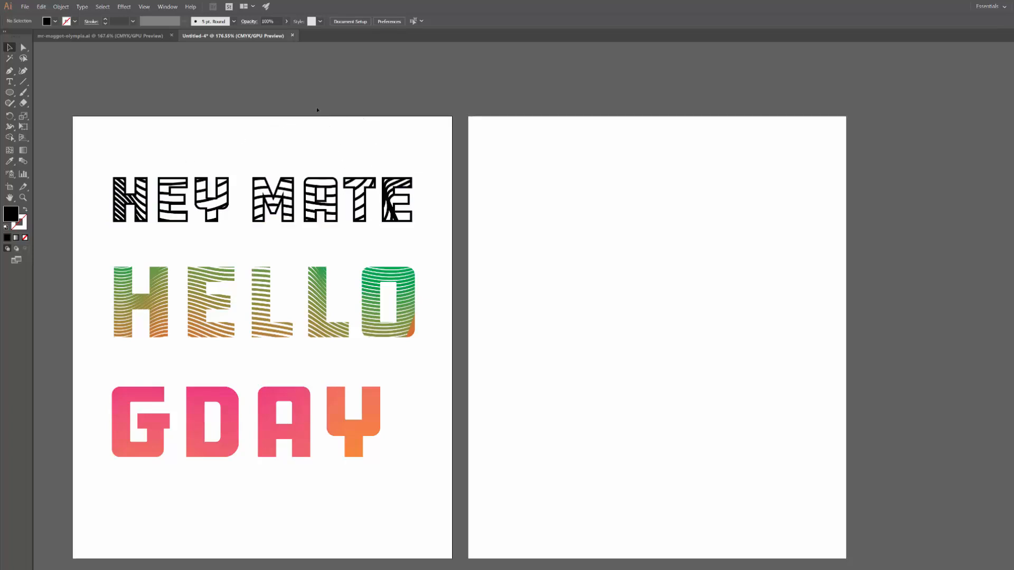
{"action": "mouse_move", "coordinate": [426, 146]}
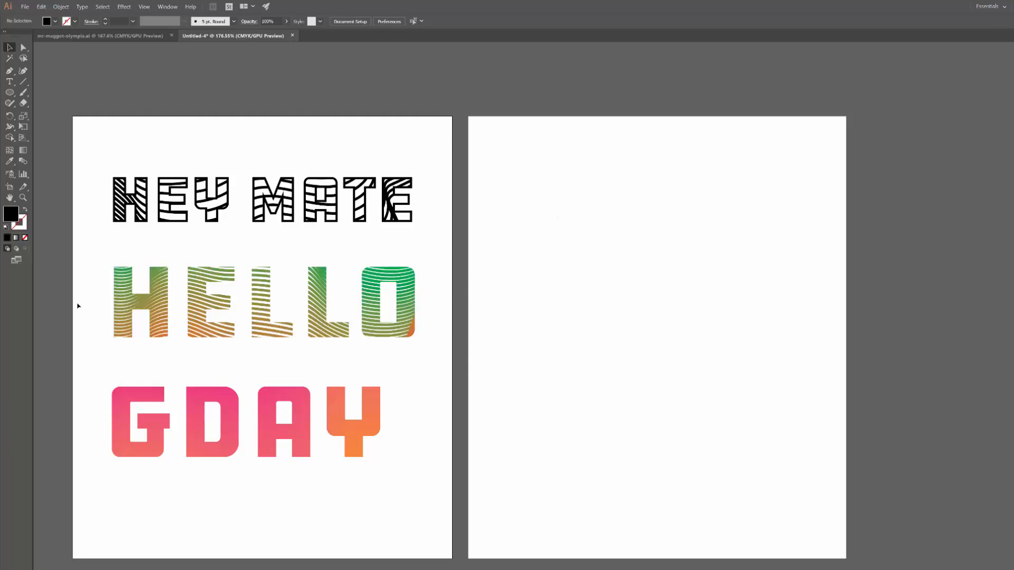
{"action": "mouse_move", "coordinate": [89, 358]}
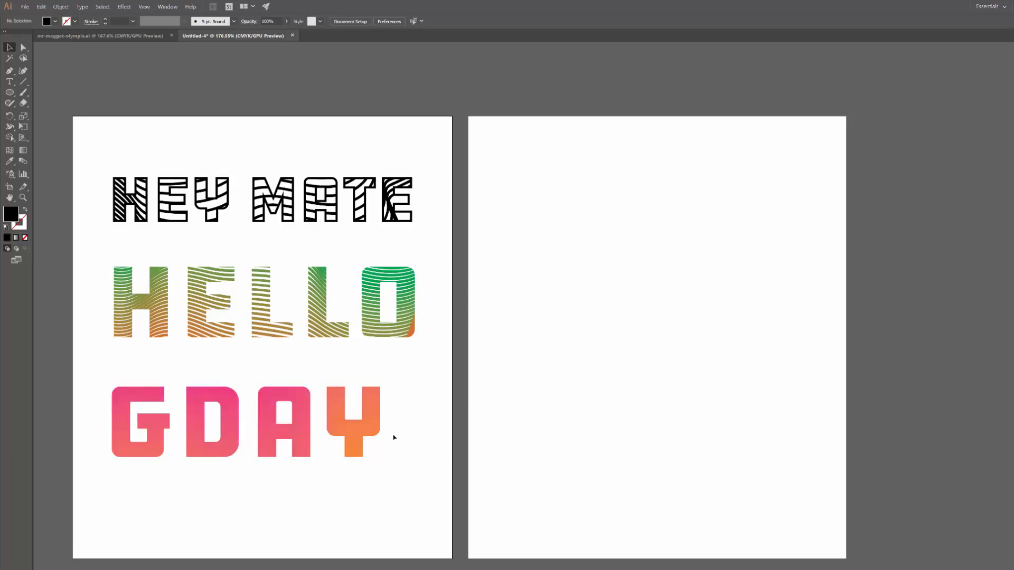
{"action": "mouse_move", "coordinate": [538, 294]}
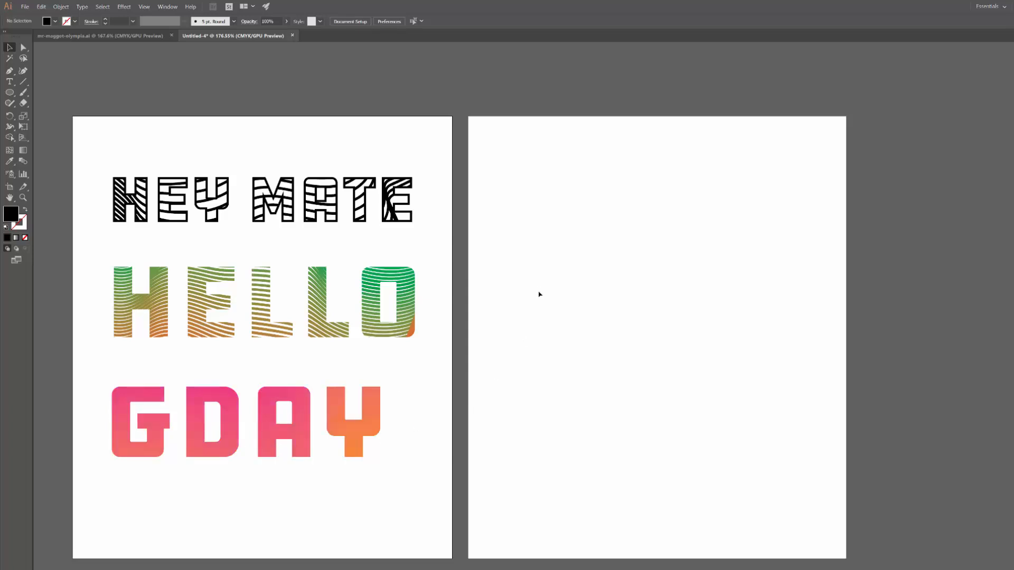
{"action": "mouse_move", "coordinate": [528, 276]}
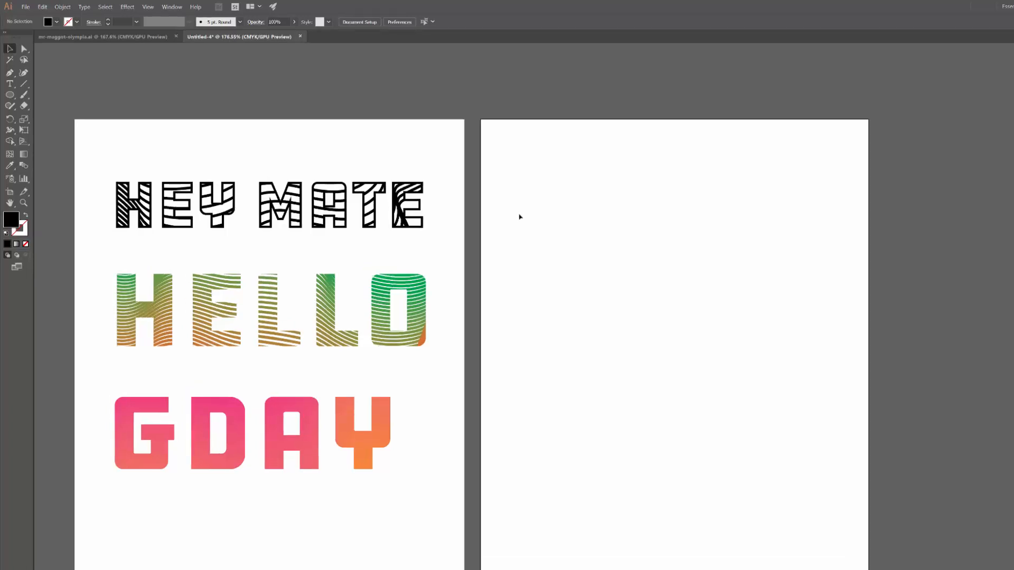
{"action": "mouse_move", "coordinate": [508, 218]}
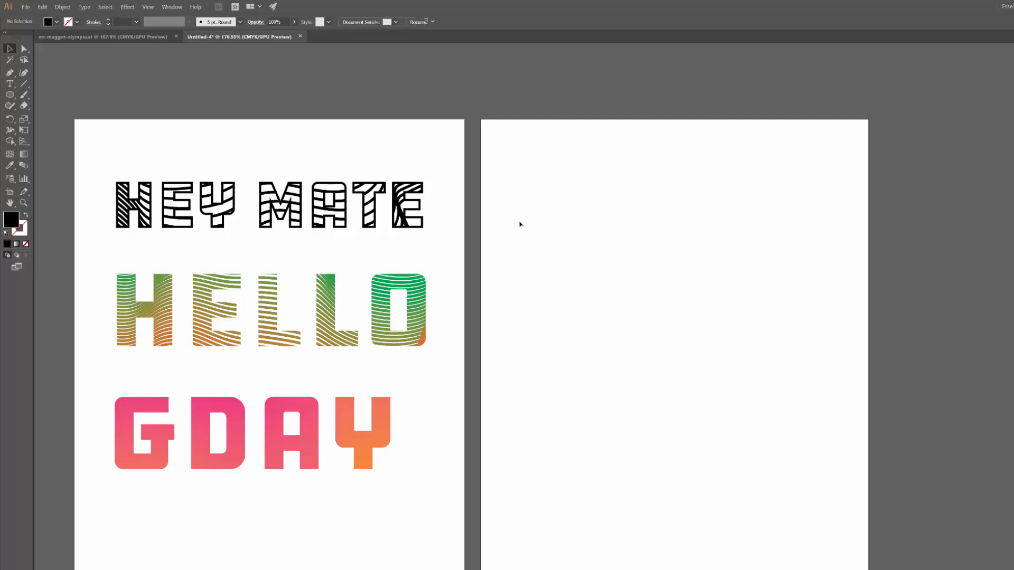
Enter the text HELLO on the right artboard and finish editing it
{"action": "type", "text": "HELL"}
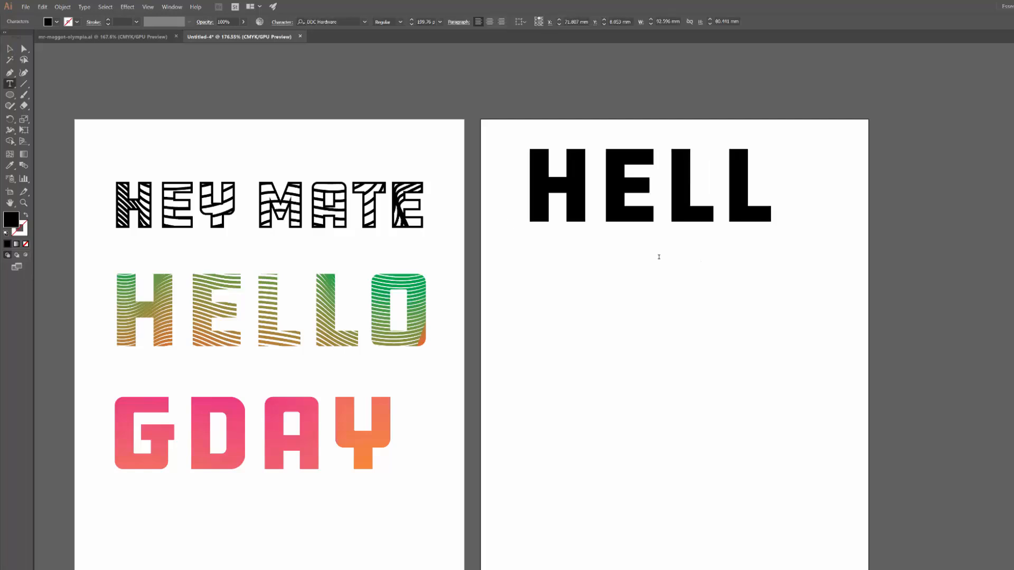
{"action": "type", "text": "O"}
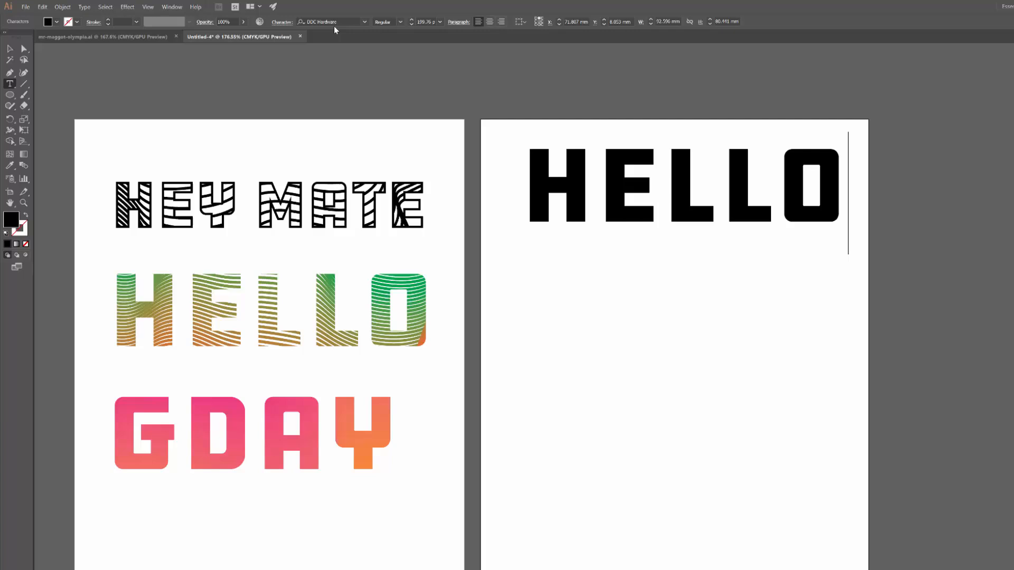
{"action": "left_click", "coordinate": [330, 21]}
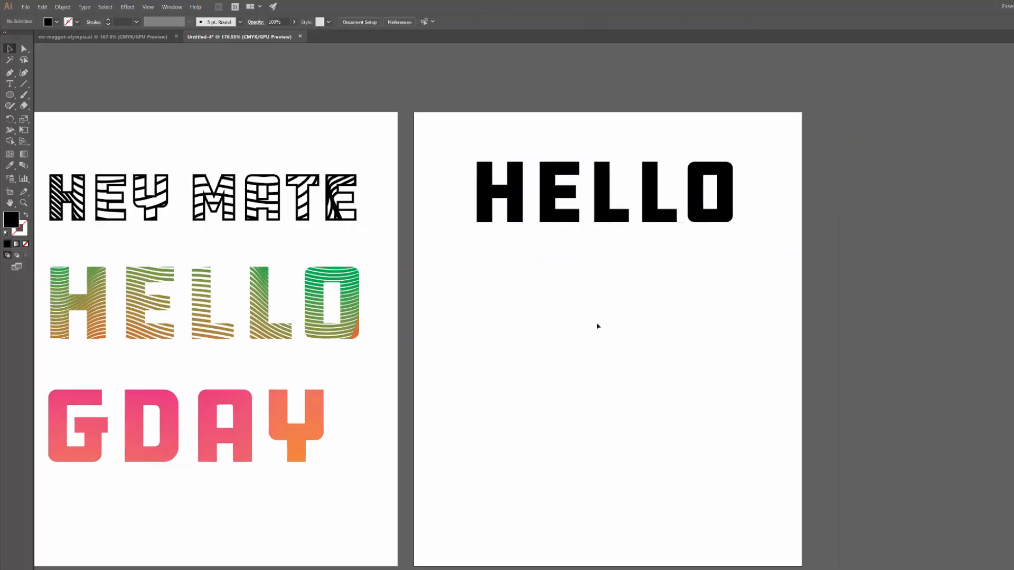
{"action": "mouse_move", "coordinate": [591, 325]}
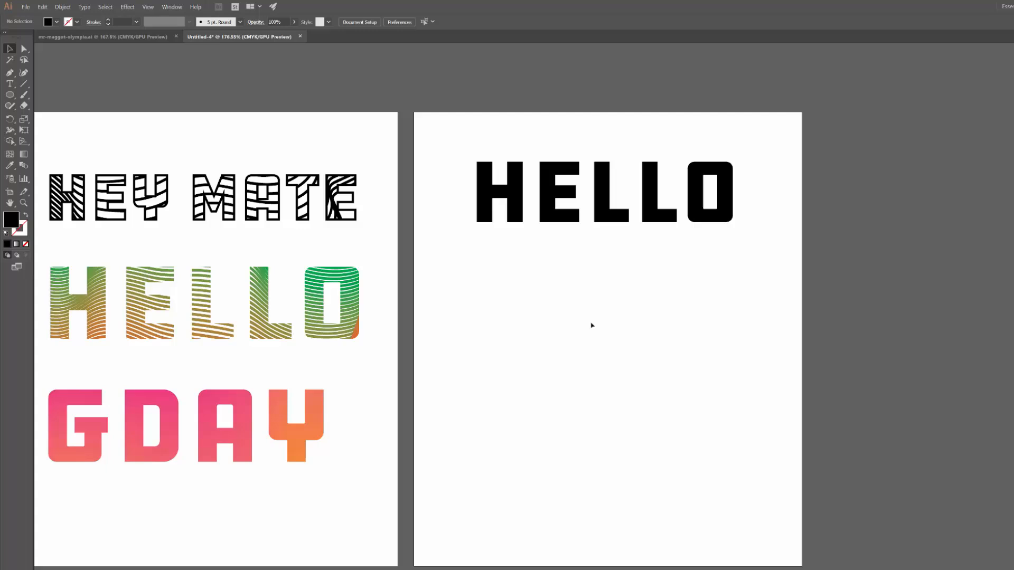
{"action": "mouse_move", "coordinate": [540, 323]}
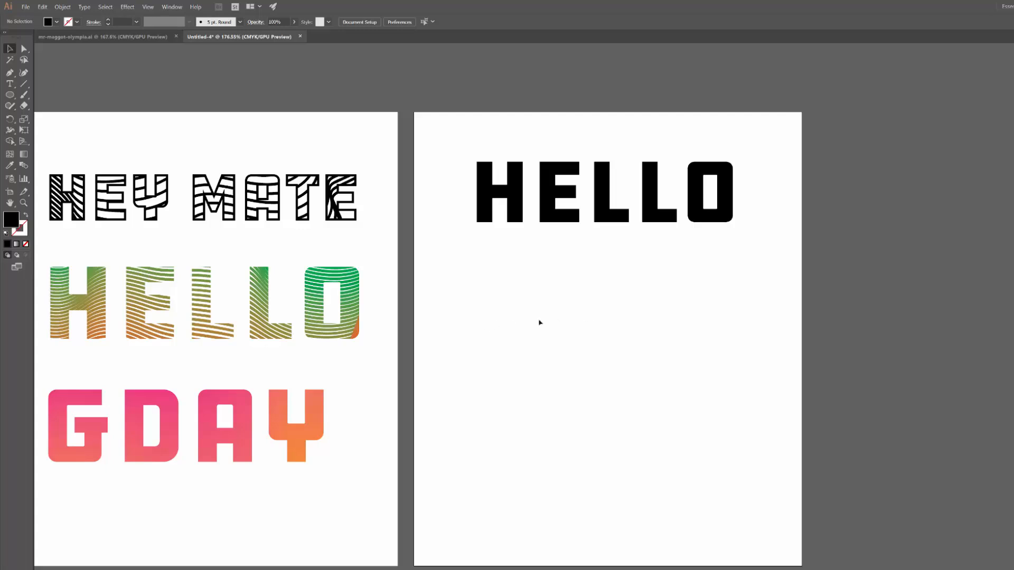
{"action": "mouse_move", "coordinate": [551, 352]}
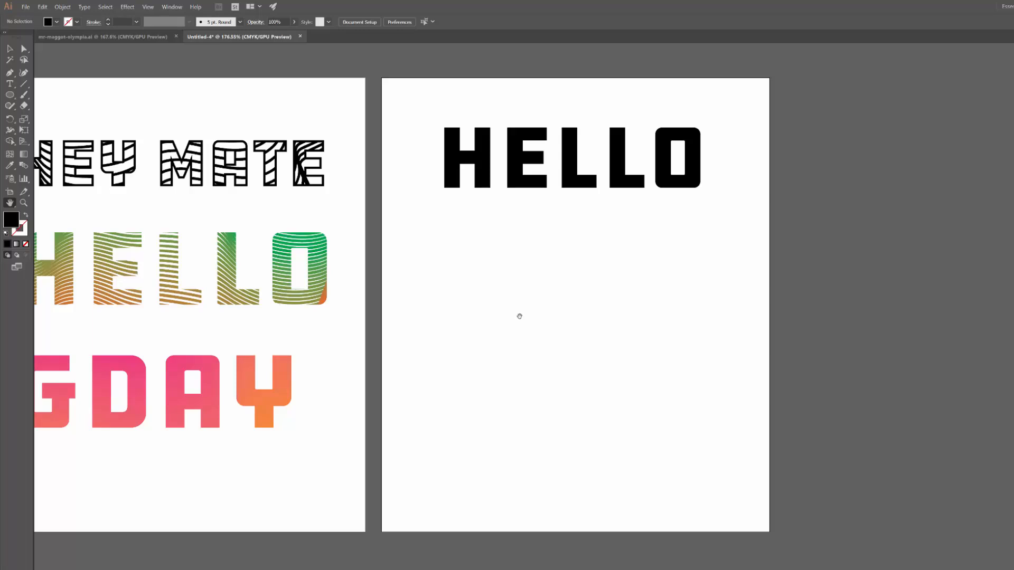
{"action": "mouse_move", "coordinate": [516, 331]}
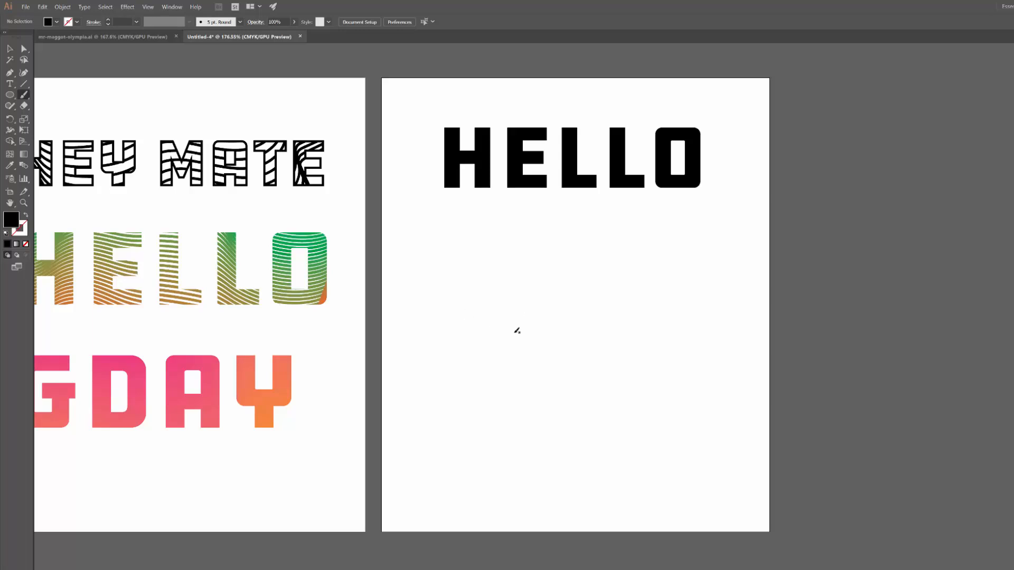
{"action": "mouse_move", "coordinate": [491, 317]}
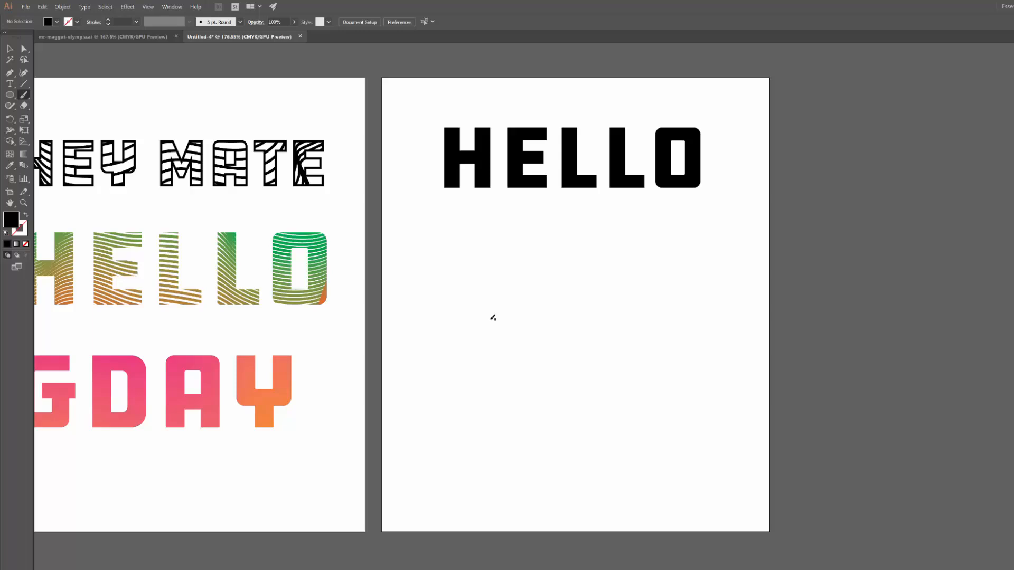
{"action": "mouse_move", "coordinate": [454, 322]}
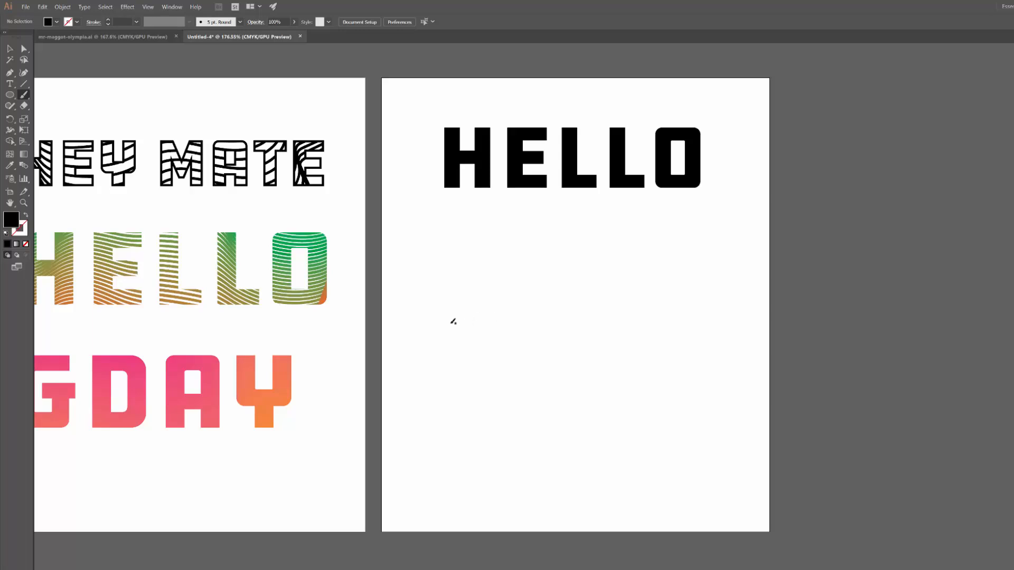
{"action": "mouse_move", "coordinate": [455, 298]}
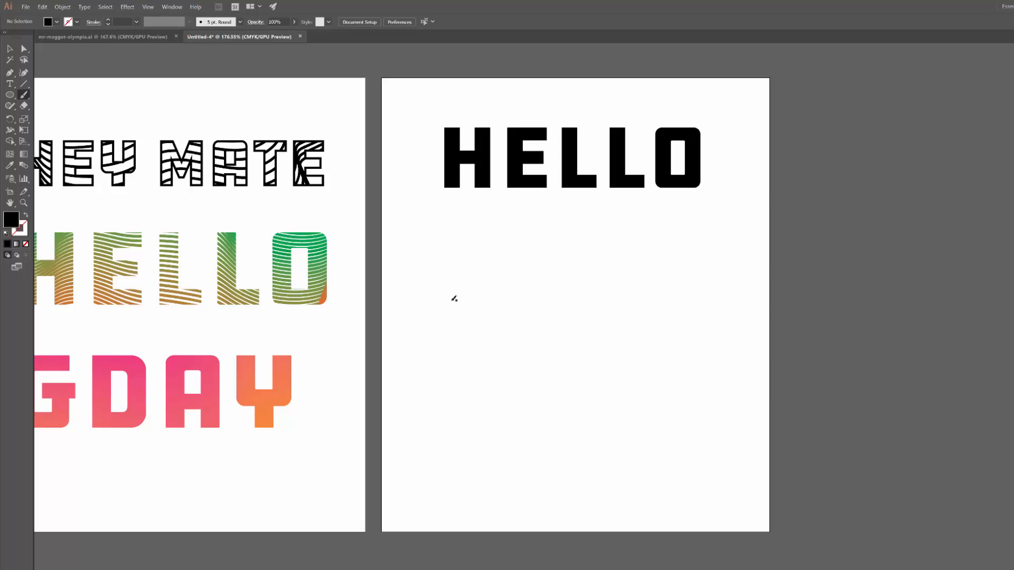
Draw two freehand wavy Pencil strokes across the artboard below HELLO
{"action": "left_click_drag", "start_coordinate": [426, 279], "coordinate": [563, 280]}
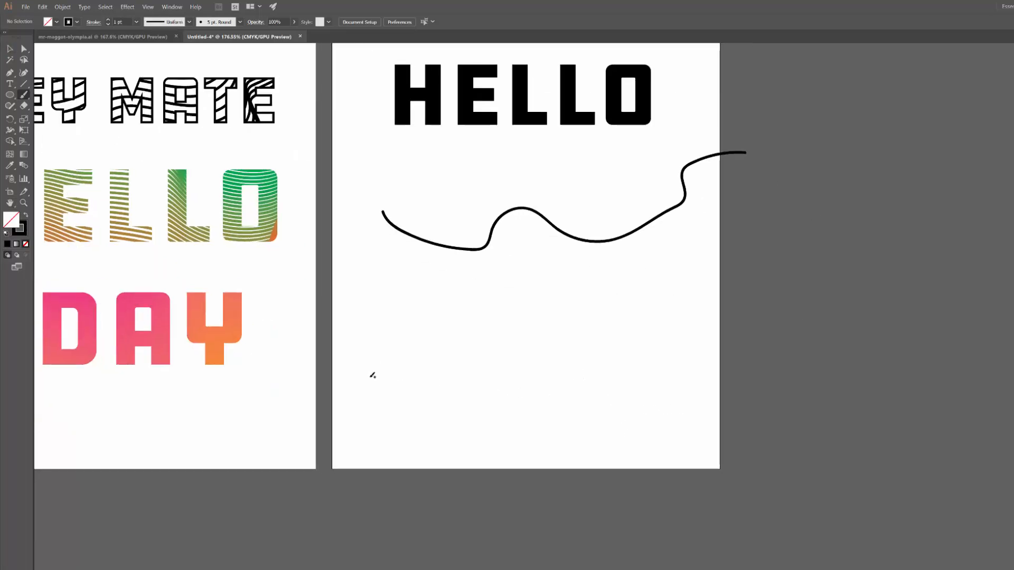
{"action": "mouse_move", "coordinate": [374, 401]}
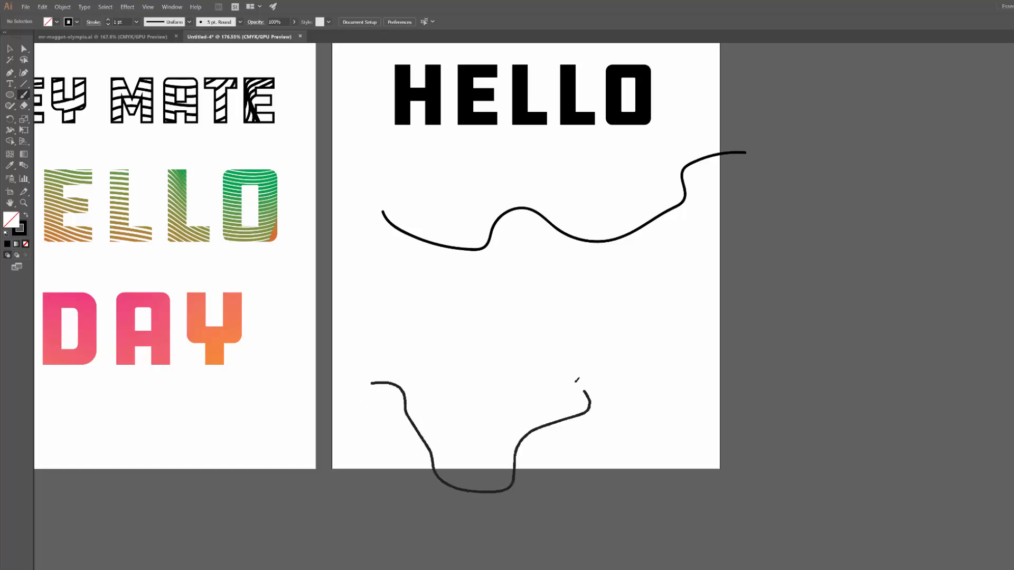
{"action": "left_click_drag", "start_coordinate": [582, 402], "coordinate": [783, 333]}
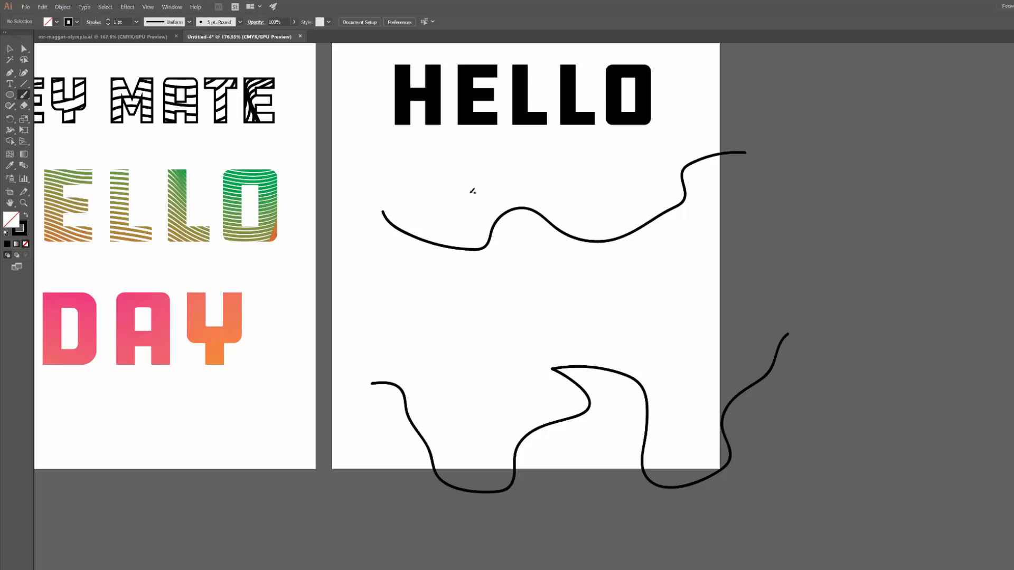
{"action": "mouse_move", "coordinate": [373, 191]}
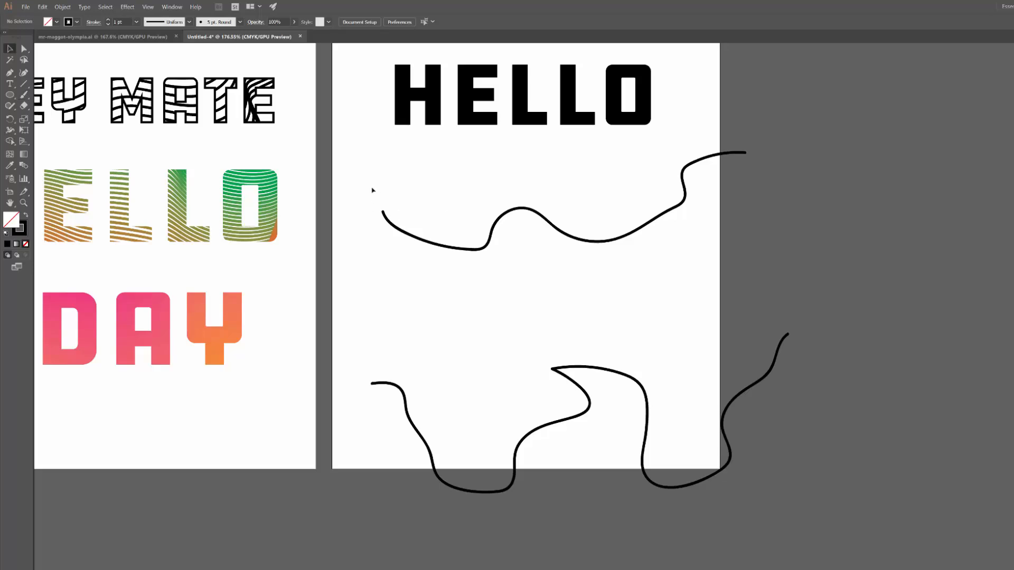
{"action": "mouse_move", "coordinate": [631, 425]}
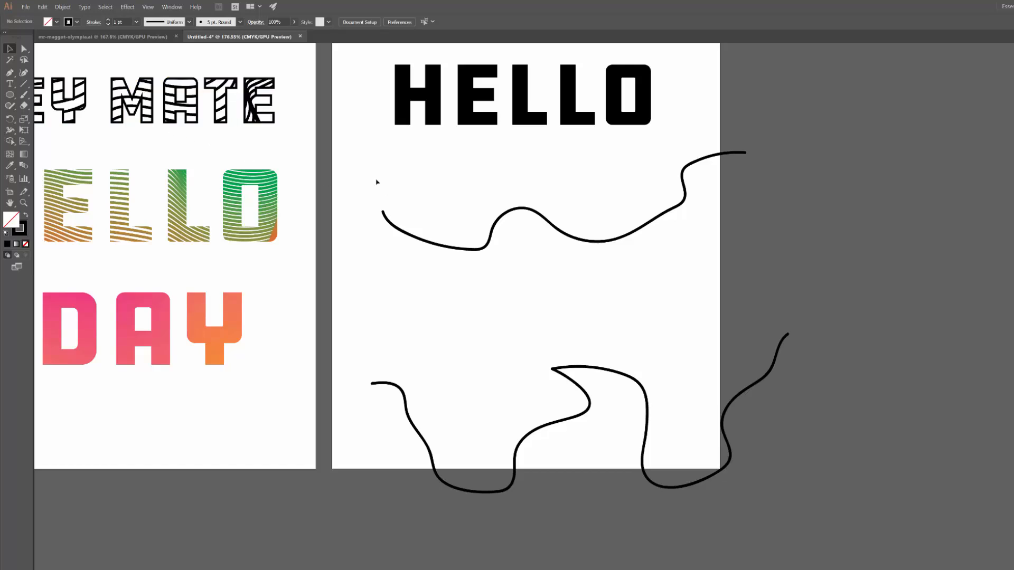
{"action": "mouse_move", "coordinate": [467, 205]}
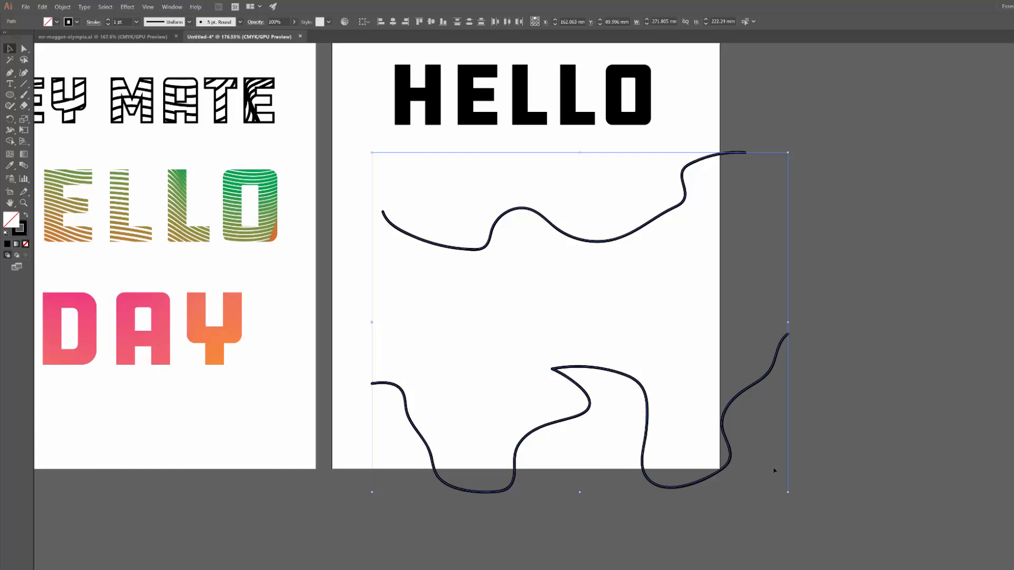
Reach the Blend commands under the Object menu with both curves selected
{"action": "left_click", "coordinate": [55, 7]}
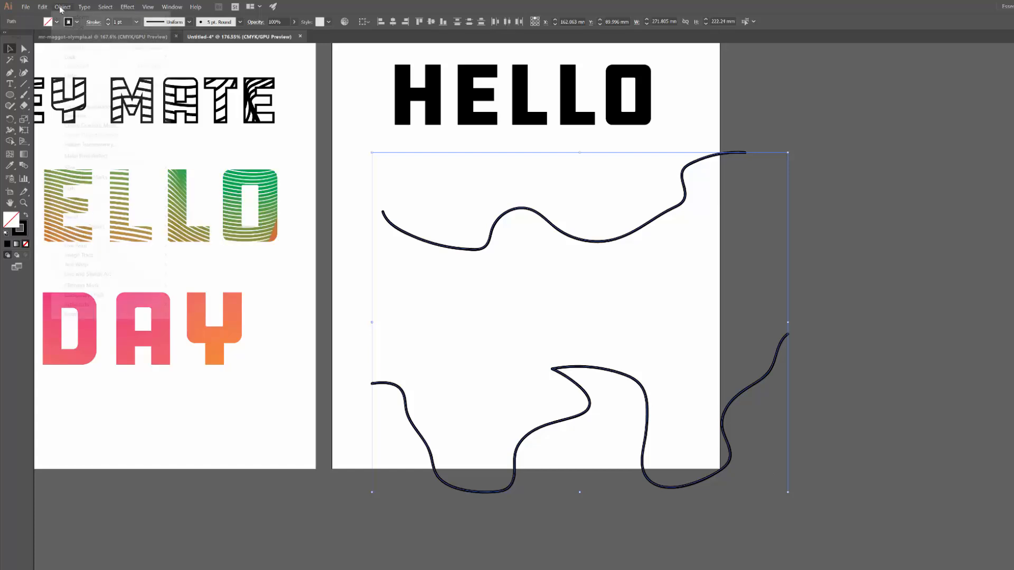
{"action": "left_click", "coordinate": [58, 6]}
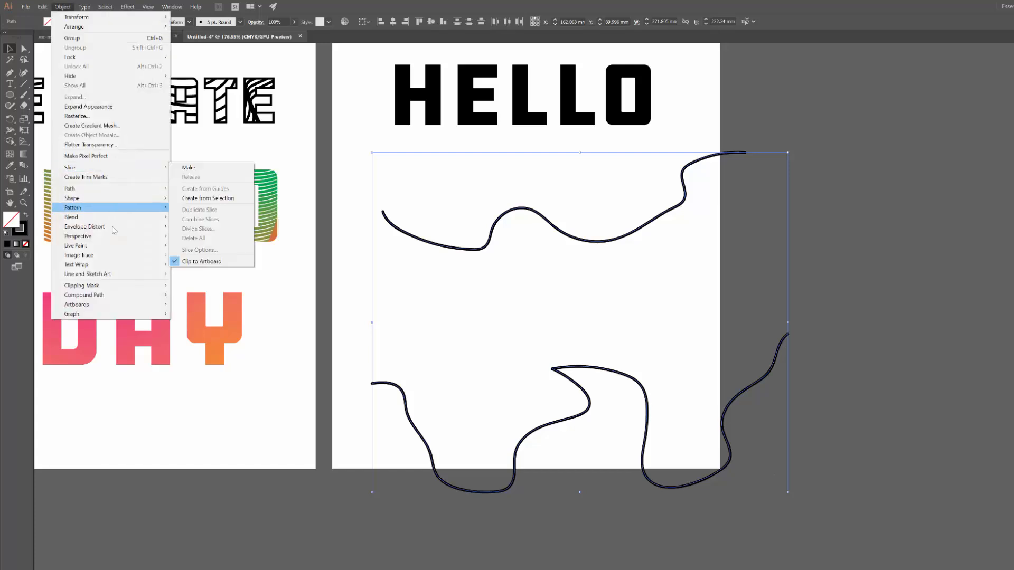
{"action": "mouse_move", "coordinate": [70, 217]}
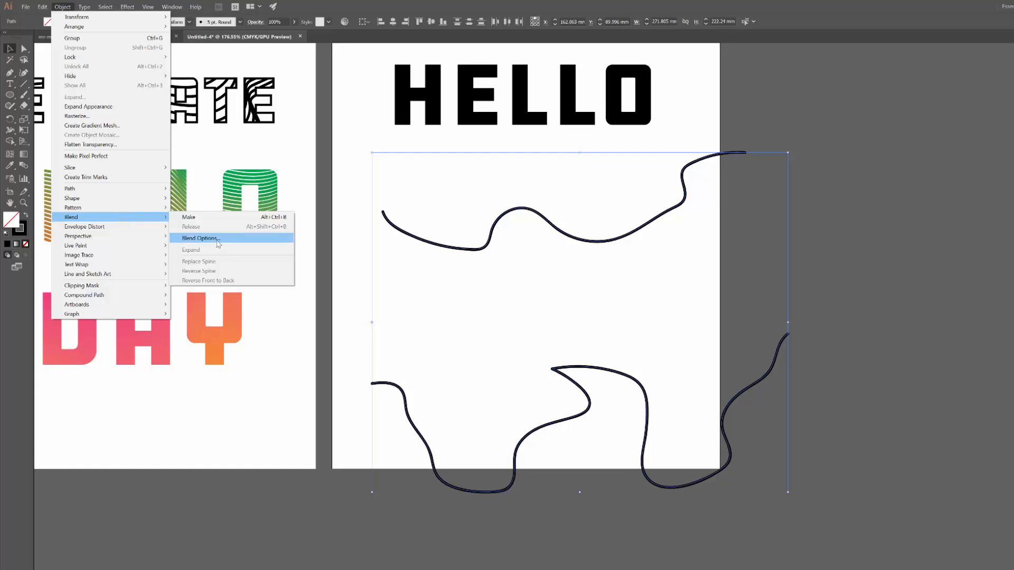
Set Blend Options spacing to Specified Steps with 40 steps
{"action": "left_click", "coordinate": [199, 239]}
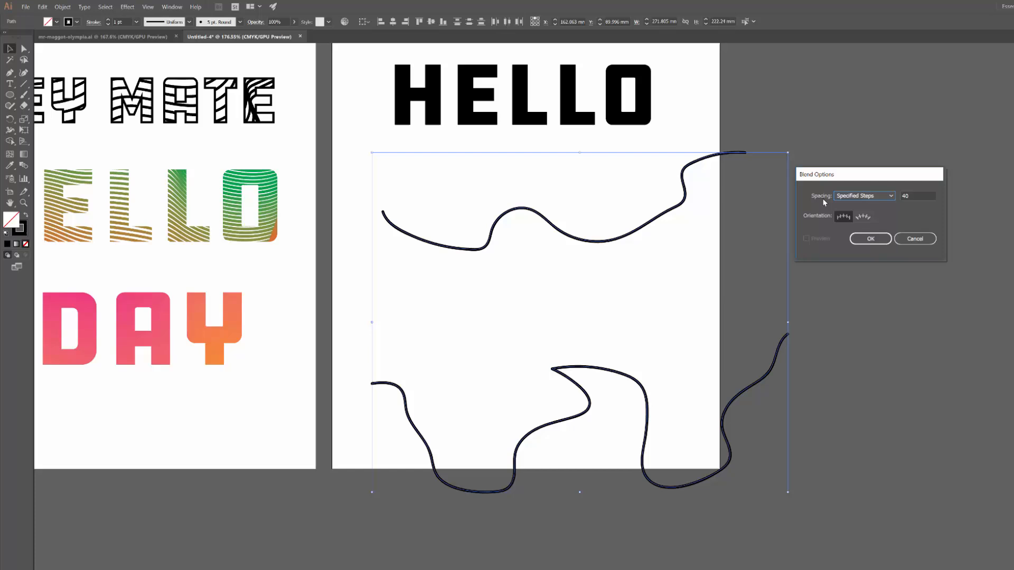
{"action": "mouse_move", "coordinate": [856, 208]}
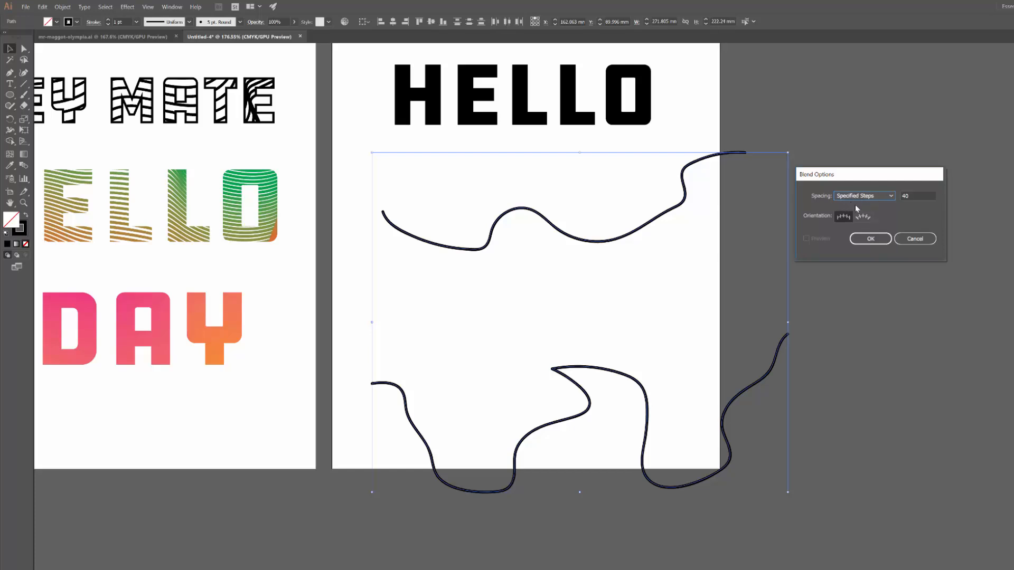
{"action": "mouse_move", "coordinate": [425, 423]}
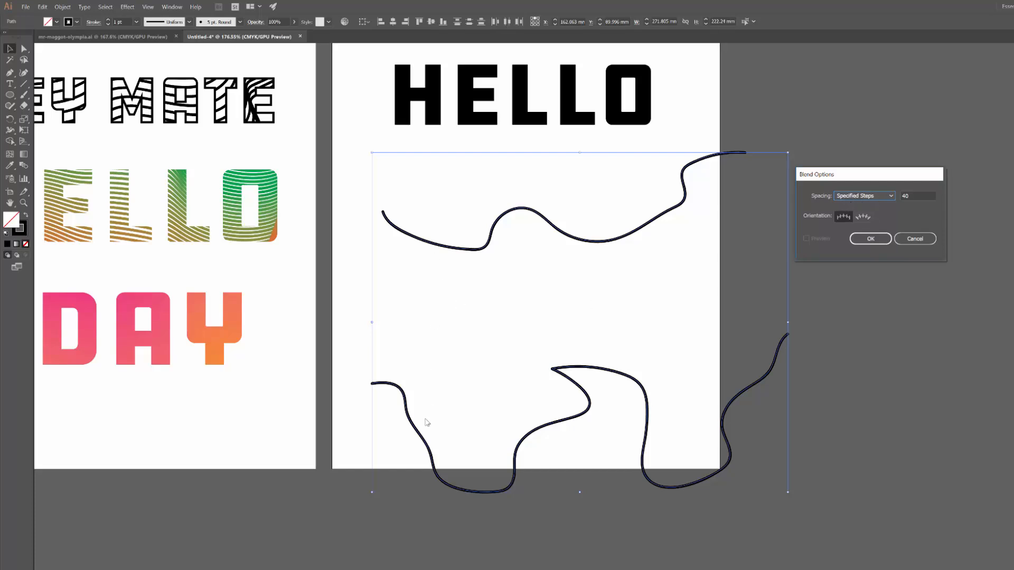
{"action": "mouse_move", "coordinate": [790, 370]}
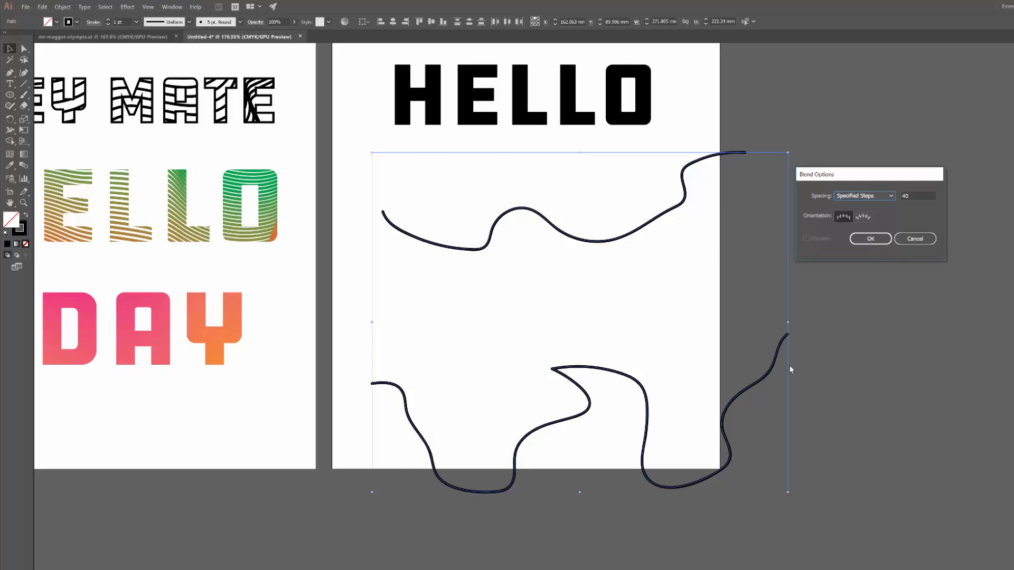
{"action": "left_click", "coordinate": [918, 197]}
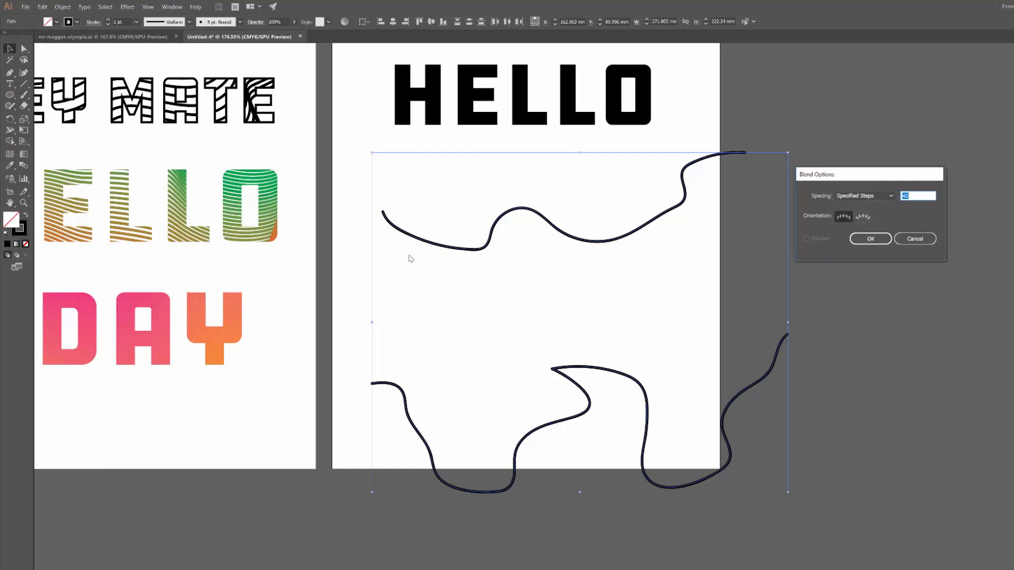
{"action": "mouse_move", "coordinate": [573, 303]}
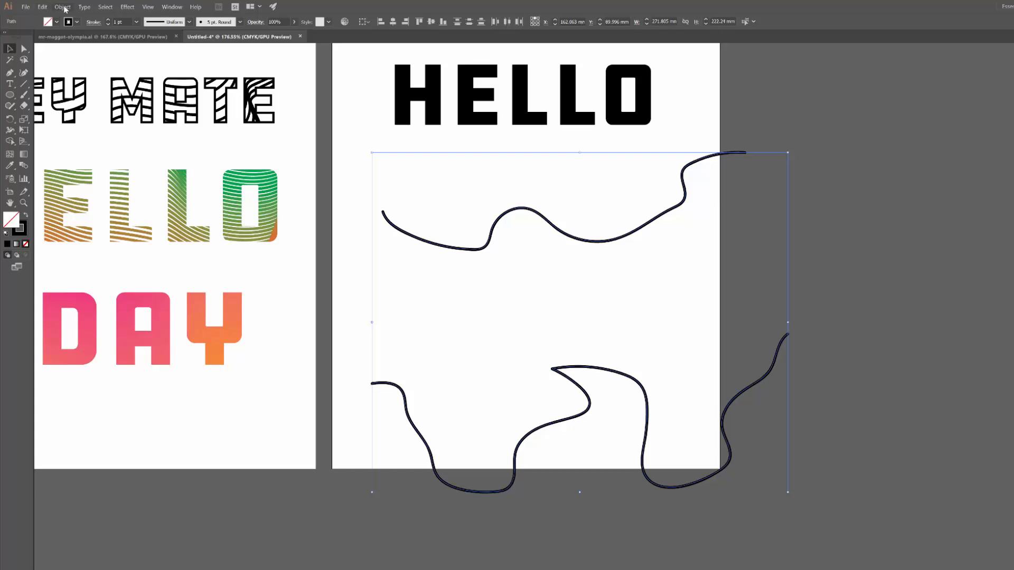
Make the blend so the two curves become a band of 40 stacked wavy stripes
{"action": "left_click", "coordinate": [59, 7]}
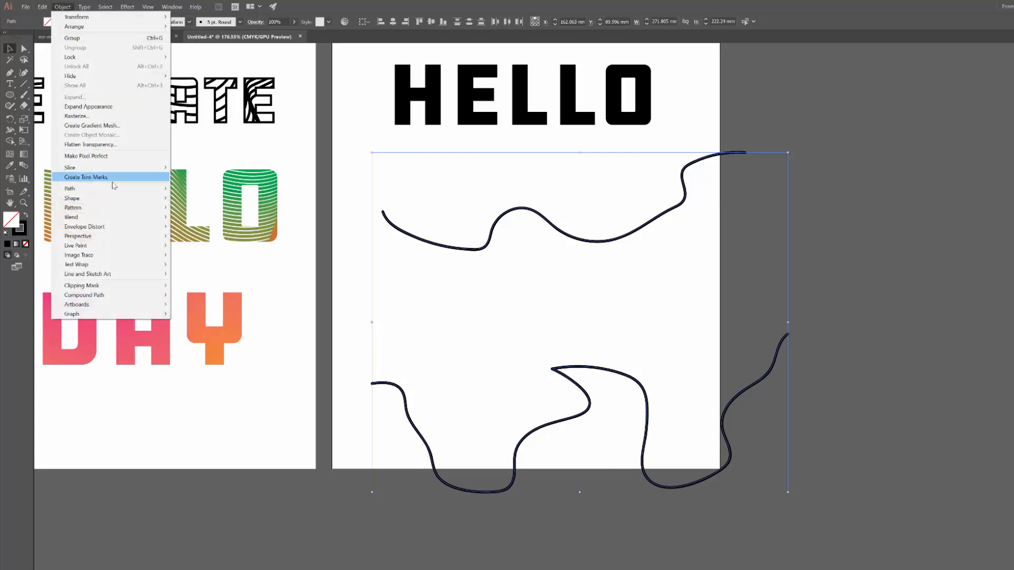
{"action": "mouse_move", "coordinate": [71, 218]}
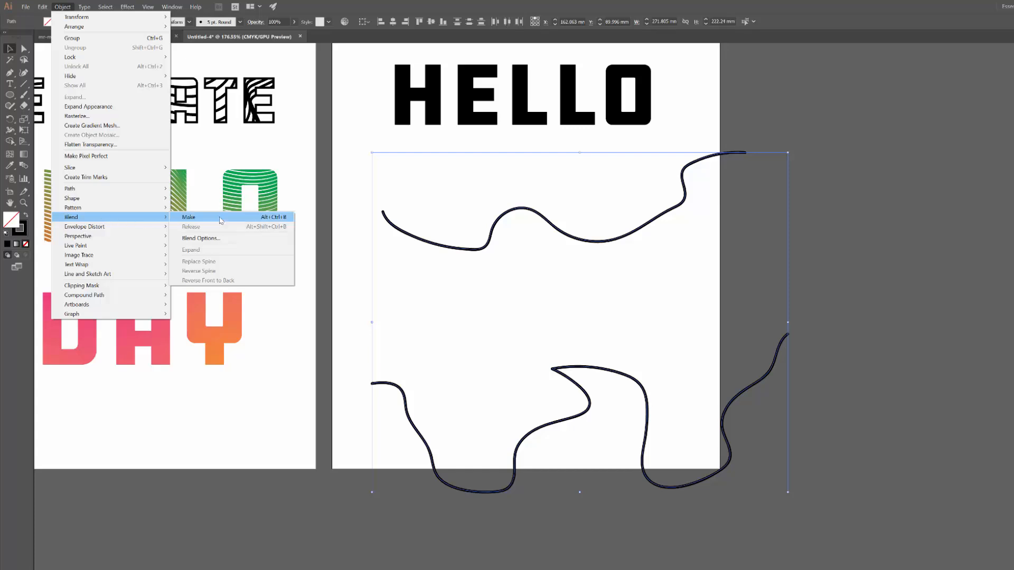
{"action": "left_click", "coordinate": [189, 218]}
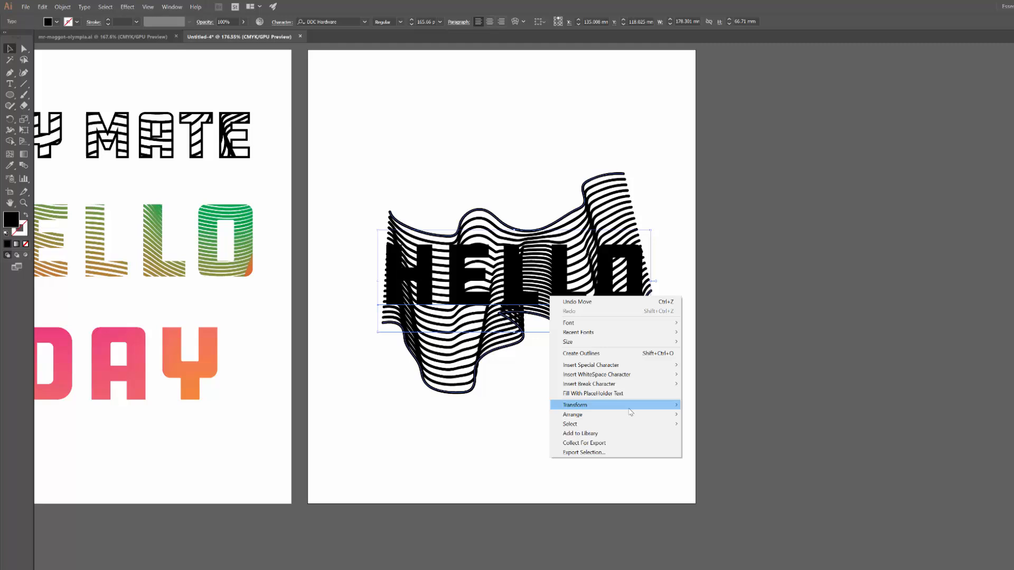
{"action": "mouse_move", "coordinate": [573, 414]}
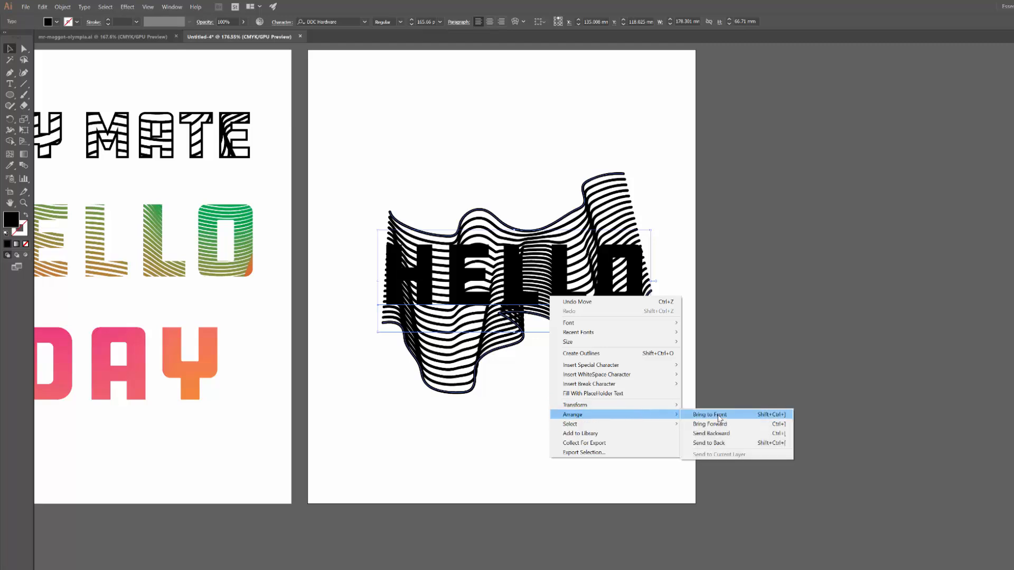
Bring HELLO to front and clip the blended stripes into its letter shapes
{"action": "left_click", "coordinate": [710, 414]}
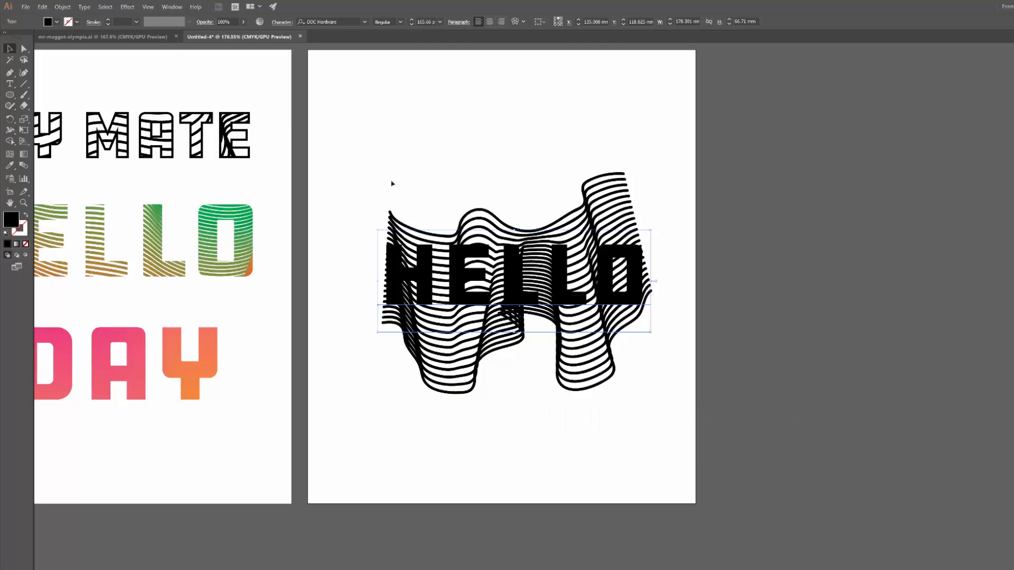
{"action": "left_click", "coordinate": [357, 148]}
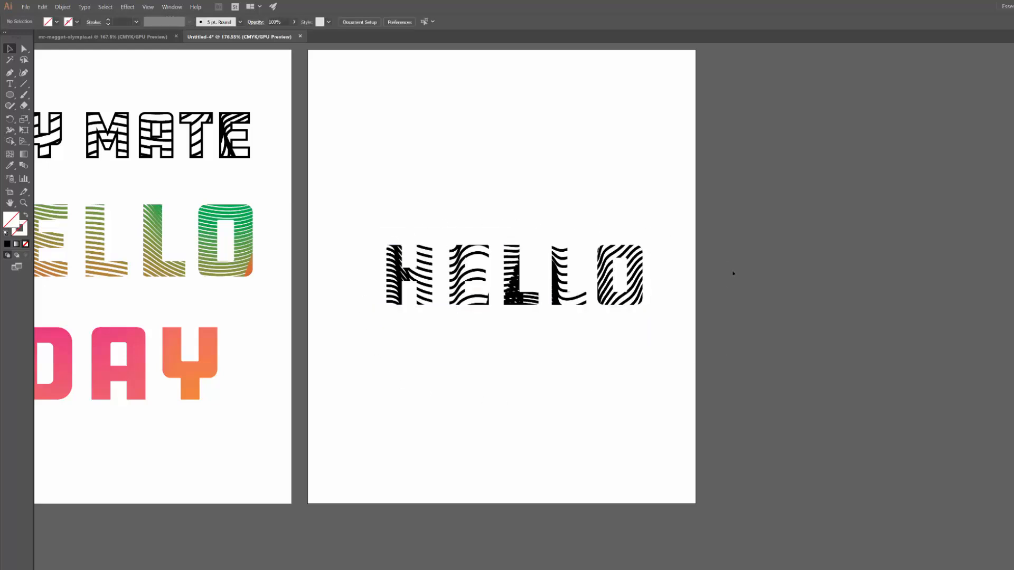
{"action": "mouse_move", "coordinate": [408, 350]}
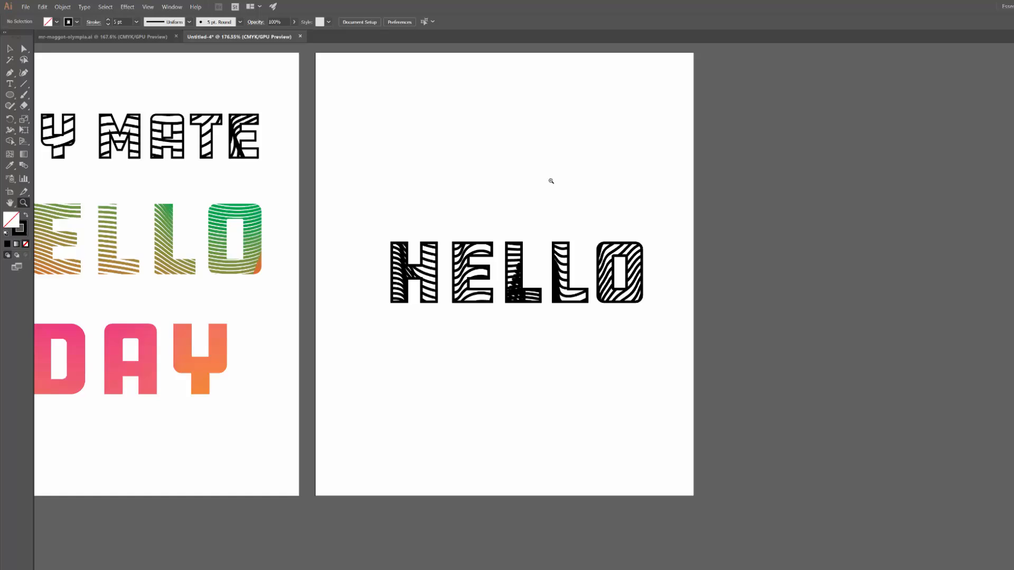
{"action": "left_click", "coordinate": [520, 279]}
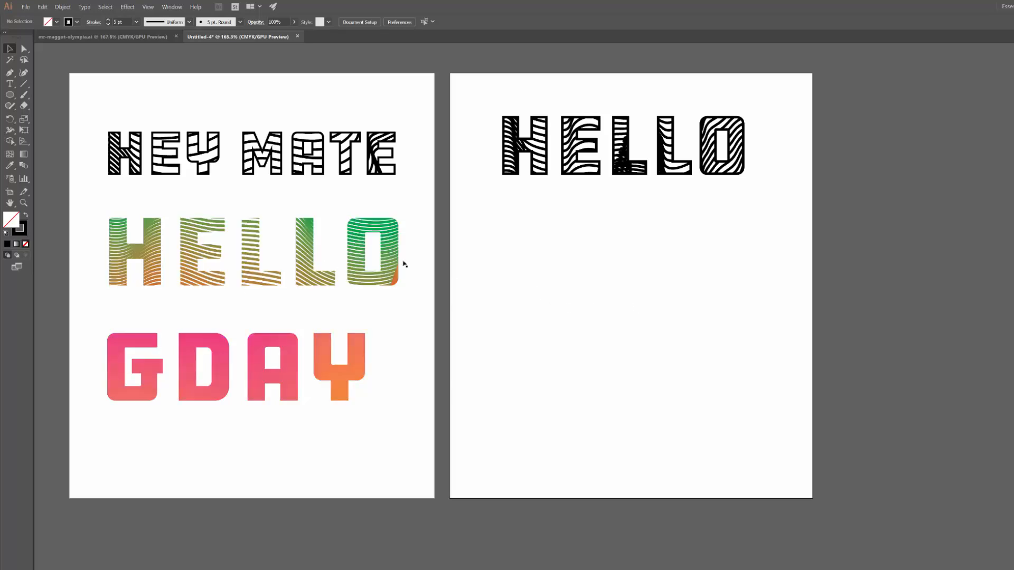
{"action": "mouse_move", "coordinate": [549, 328]}
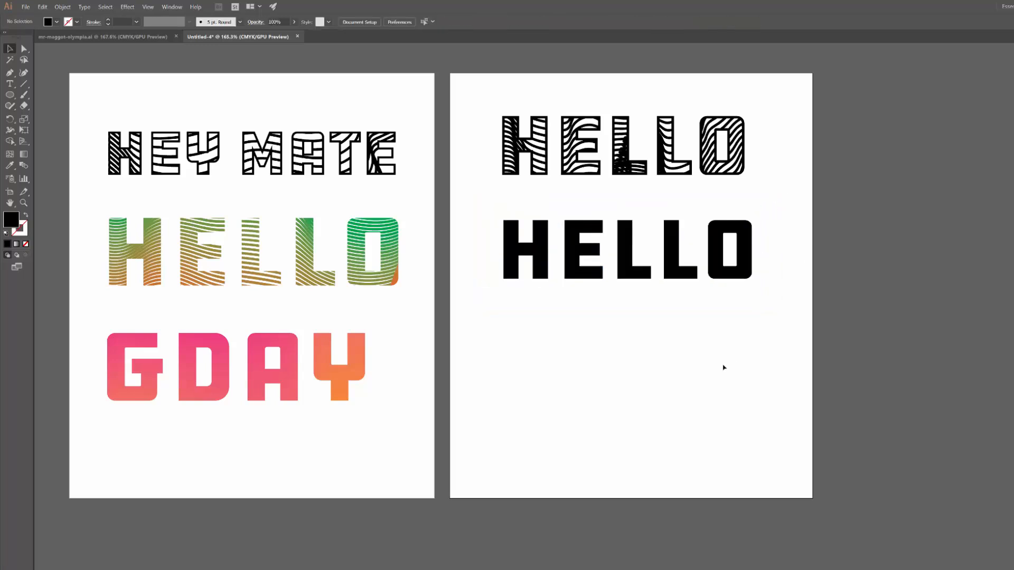
Scroll down to the area below the striped HELLO for the pasted copy
{"action": "scroll", "scroll_direction": "down", "scroll_amount": 3}
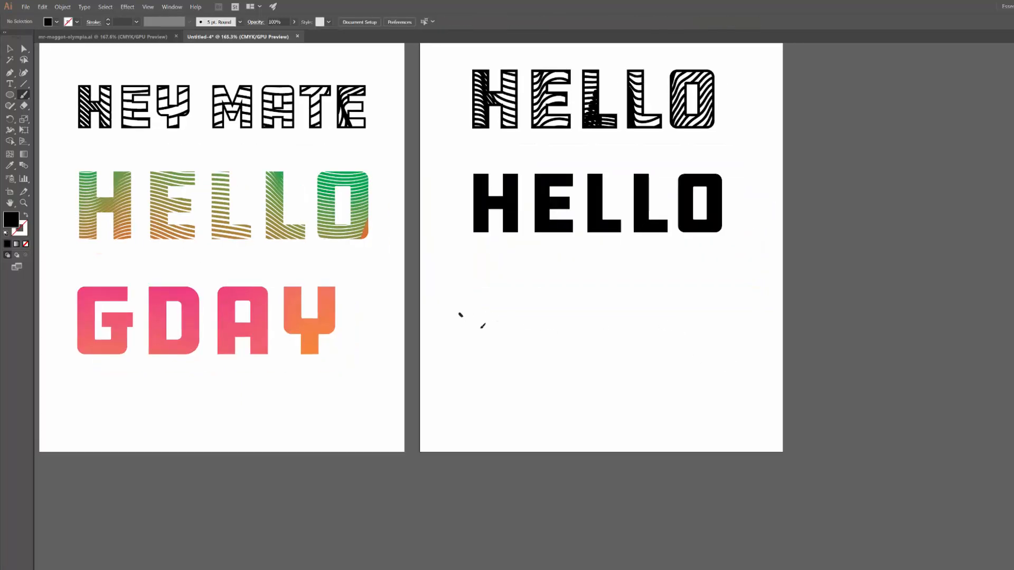
Draw a wavy curve below the second HELLO, then colour the upper curve green and the lower blue
{"action": "left_click_drag", "start_coordinate": [460, 320], "coordinate": [796, 284]}
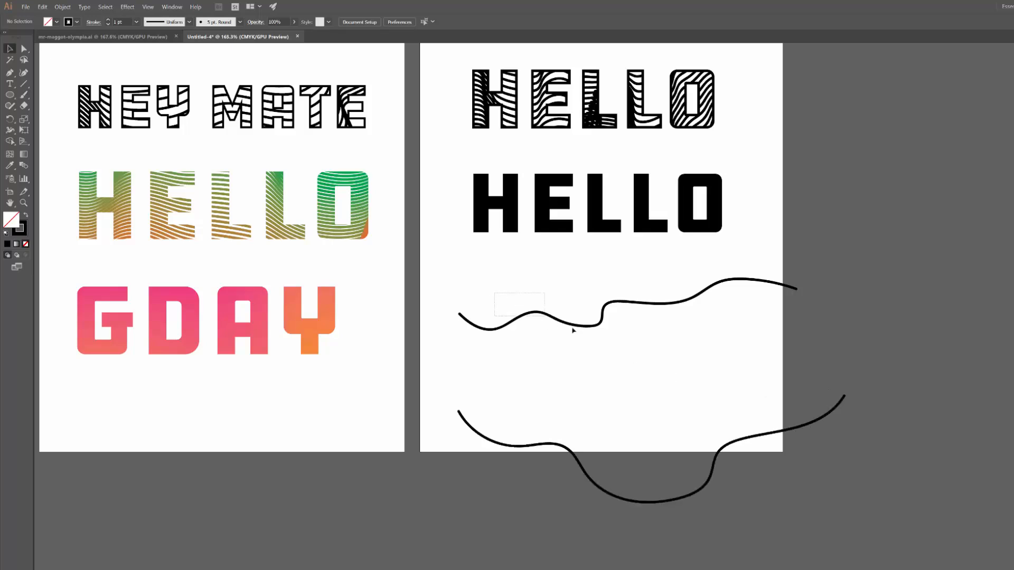
{"action": "left_click", "coordinate": [572, 332]}
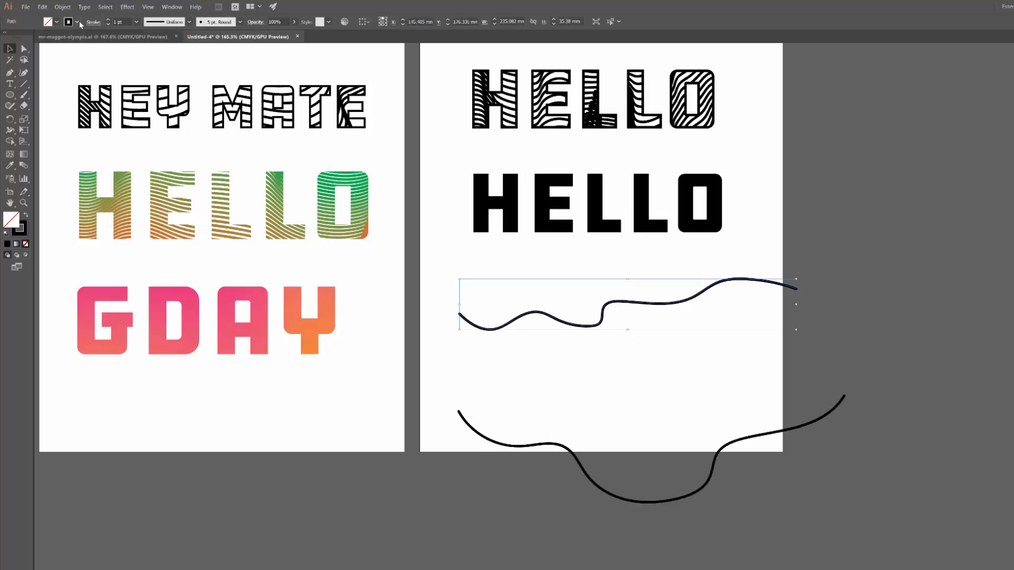
{"action": "left_click", "coordinate": [78, 22]}
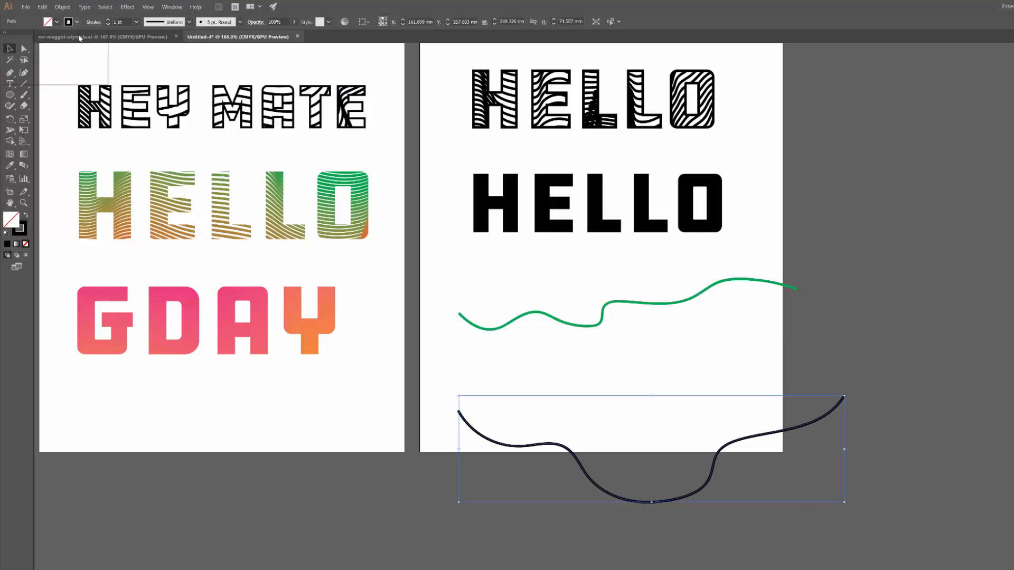
{"action": "left_click", "coordinate": [67, 21]}
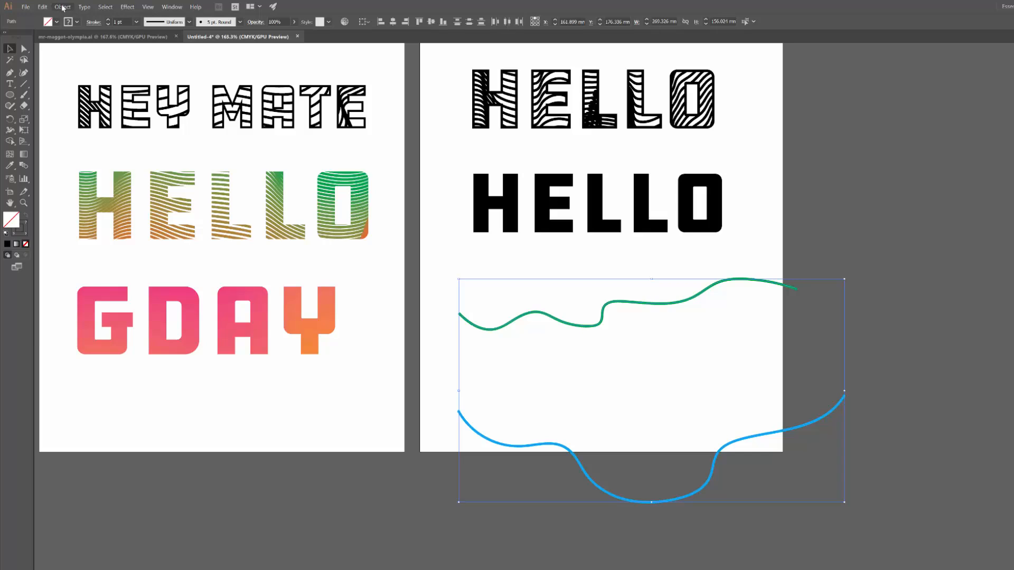
Make a blend between the green and blue curves into a colour-shifting band
{"action": "left_click", "coordinate": [57, 6]}
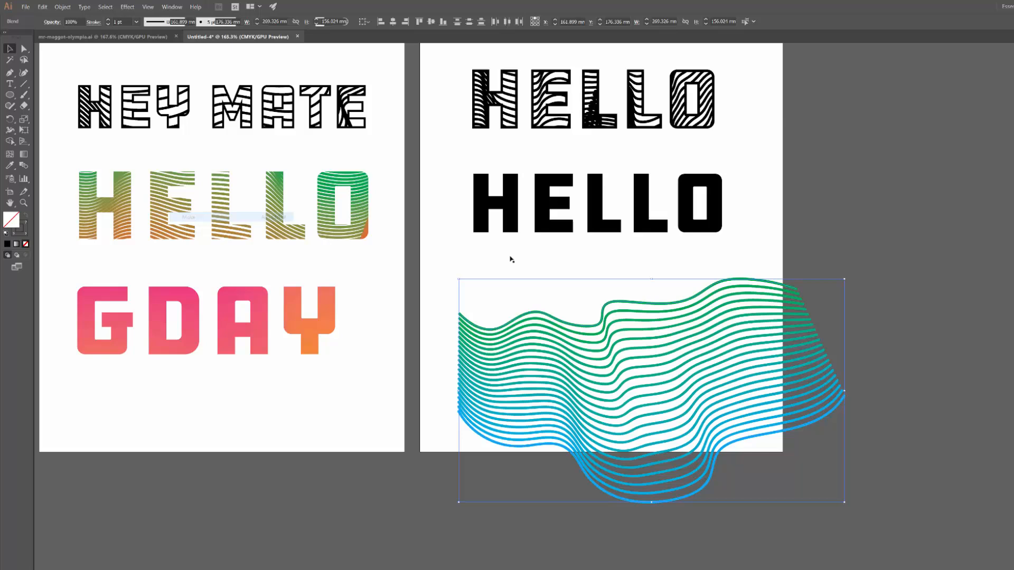
{"action": "left_click", "coordinate": [595, 206]}
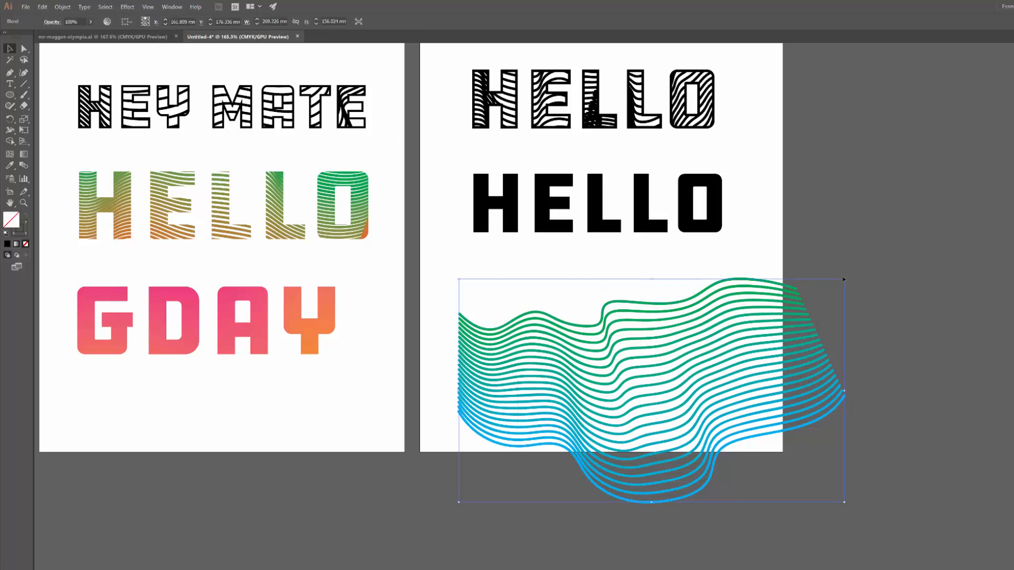
{"action": "left_click", "coordinate": [64, 7]}
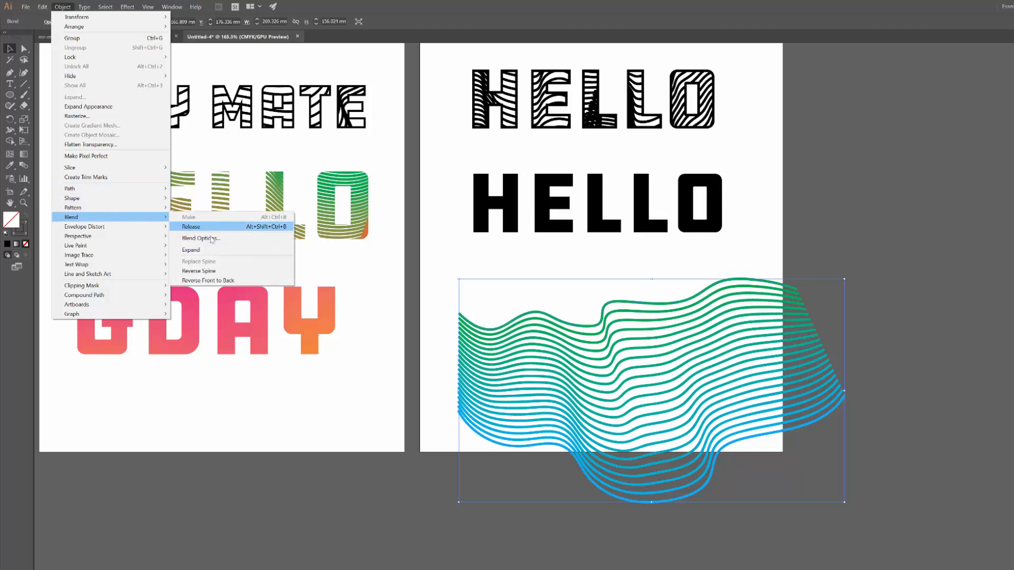
Set the blend to 30 specified steps with Preview on and confirm it
{"action": "left_click", "coordinate": [201, 239]}
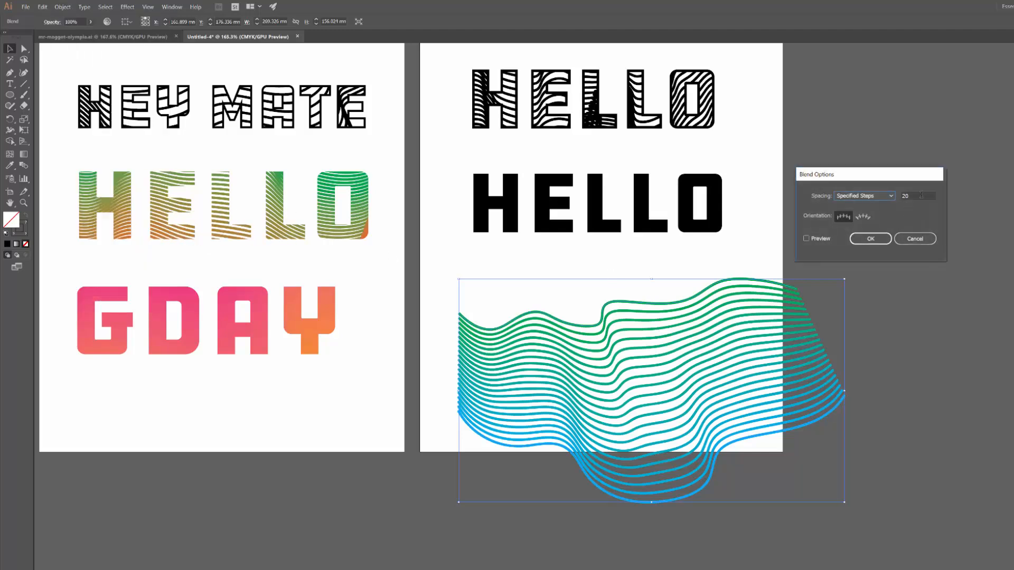
{"action": "left_click", "coordinate": [919, 196]}
{"action": "type", "text": "30"}
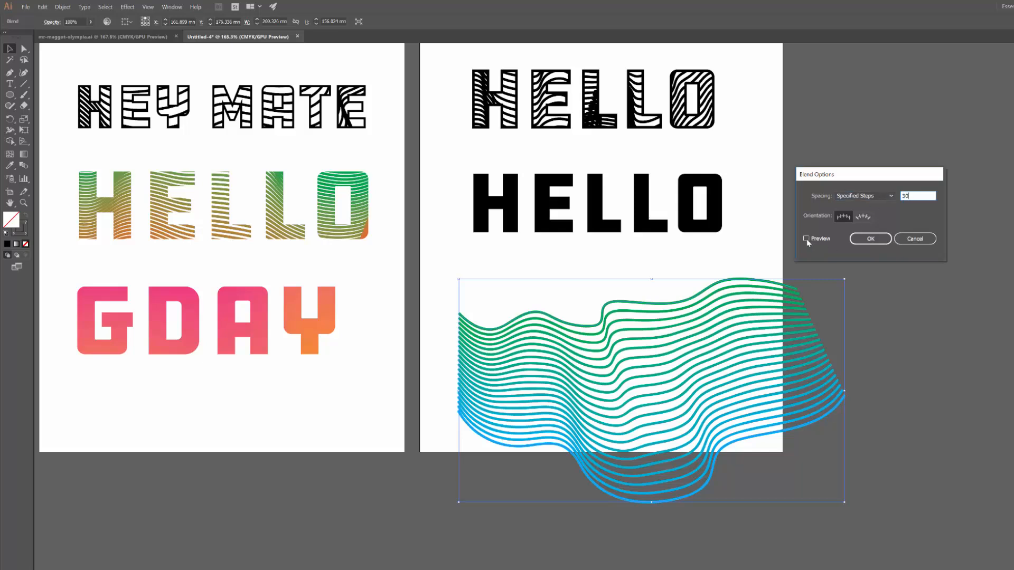
{"action": "left_click", "coordinate": [807, 239]}
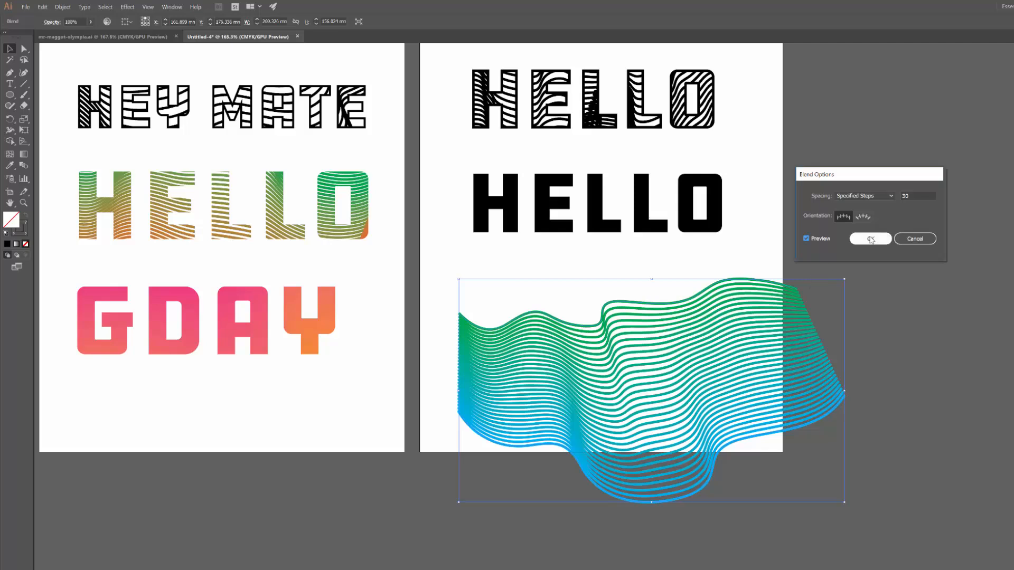
{"action": "left_click", "coordinate": [871, 238]}
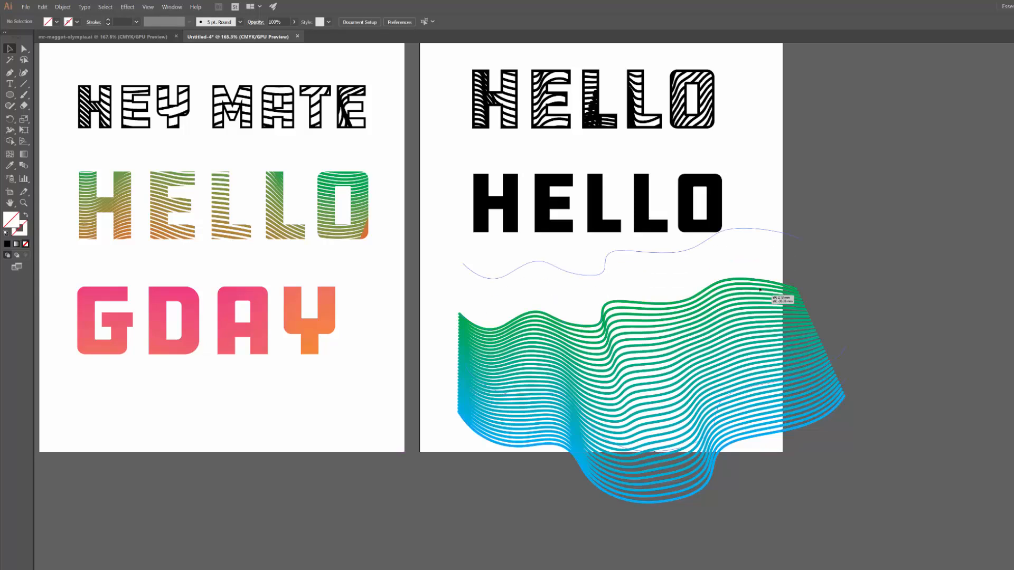
Make a clipping mask from the green-blue line blend and the solid black HELLO
{"action": "right_click", "coordinate": [608, 204]}
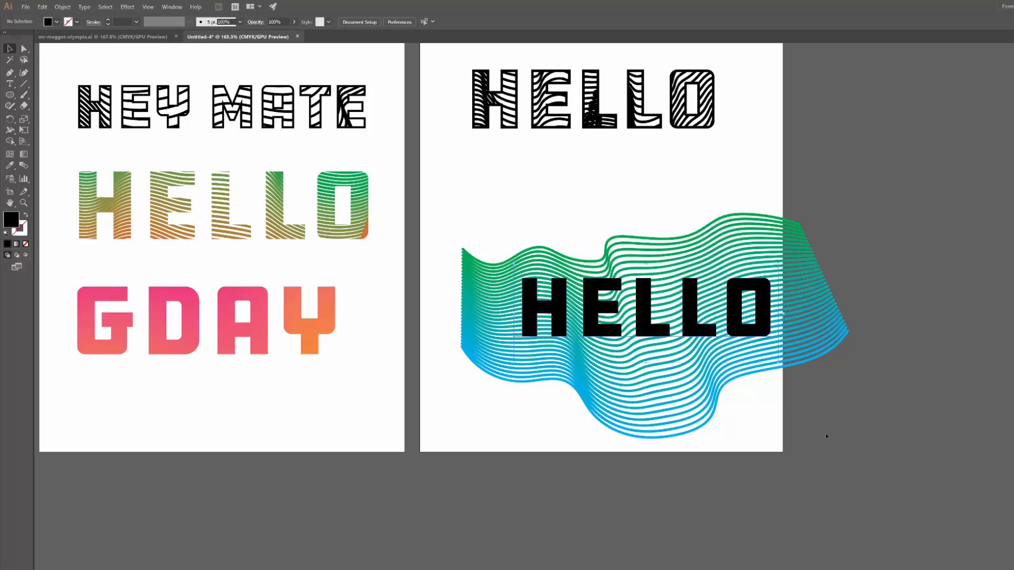
{"action": "right_click", "coordinate": [667, 323]}
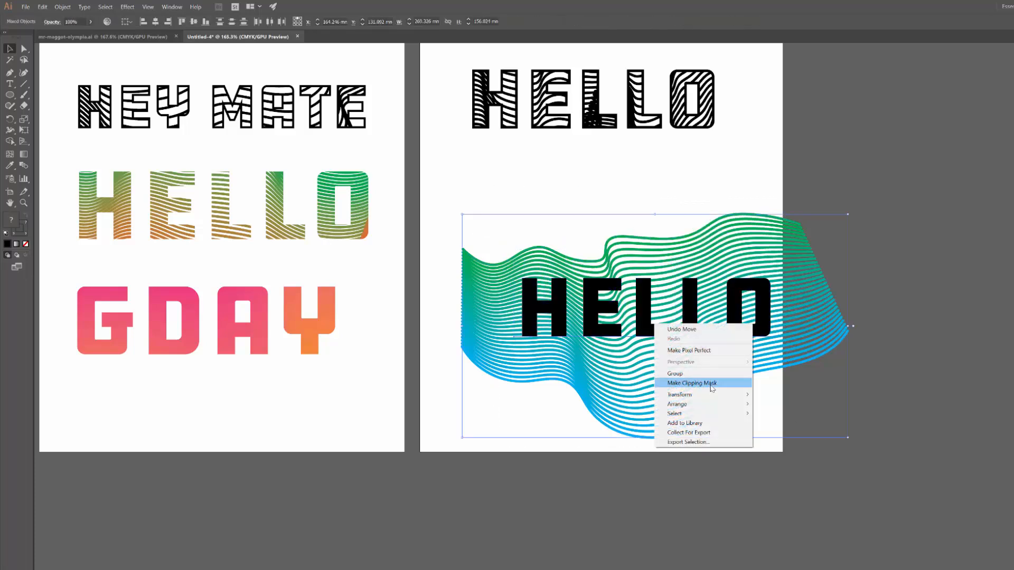
{"action": "left_click", "coordinate": [692, 383]}
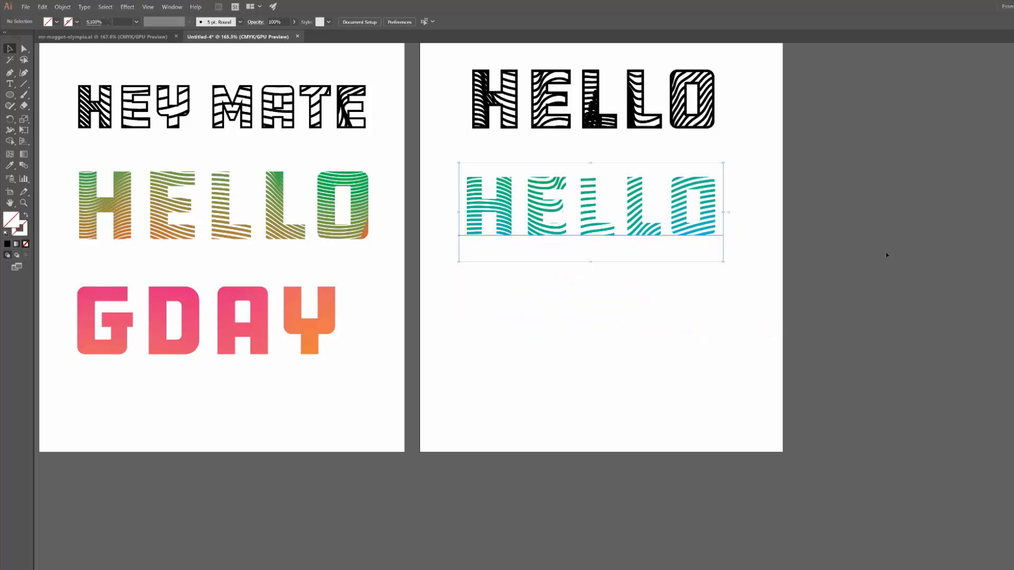
{"action": "left_click", "coordinate": [647, 363]}
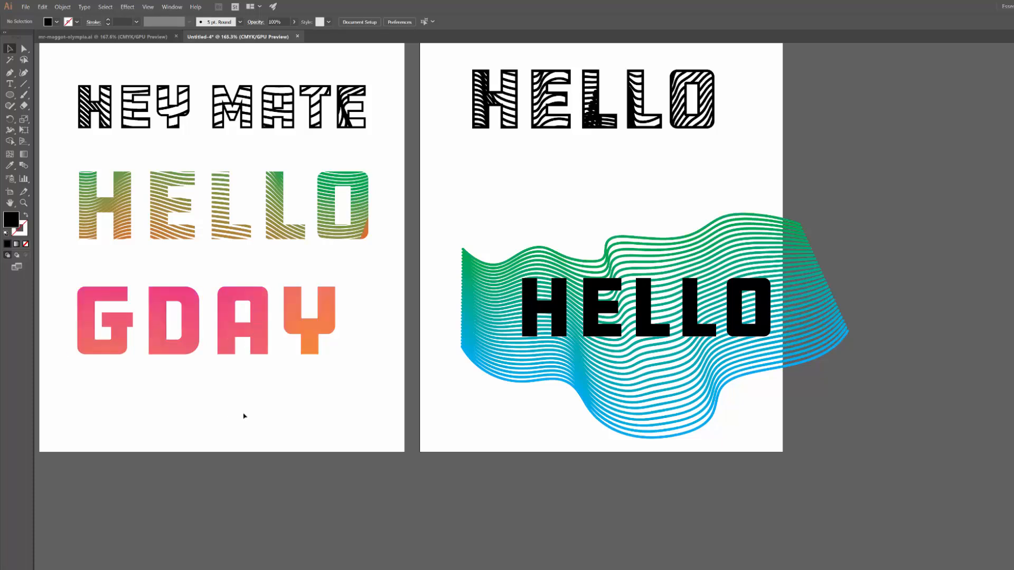
{"action": "mouse_move", "coordinate": [621, 399]}
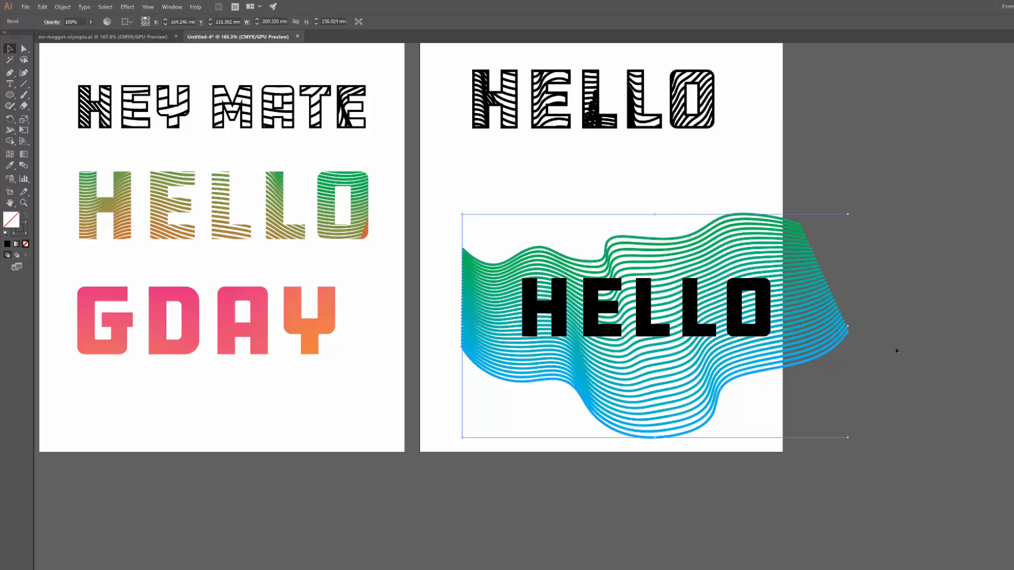
{"action": "mouse_move", "coordinate": [514, 252]}
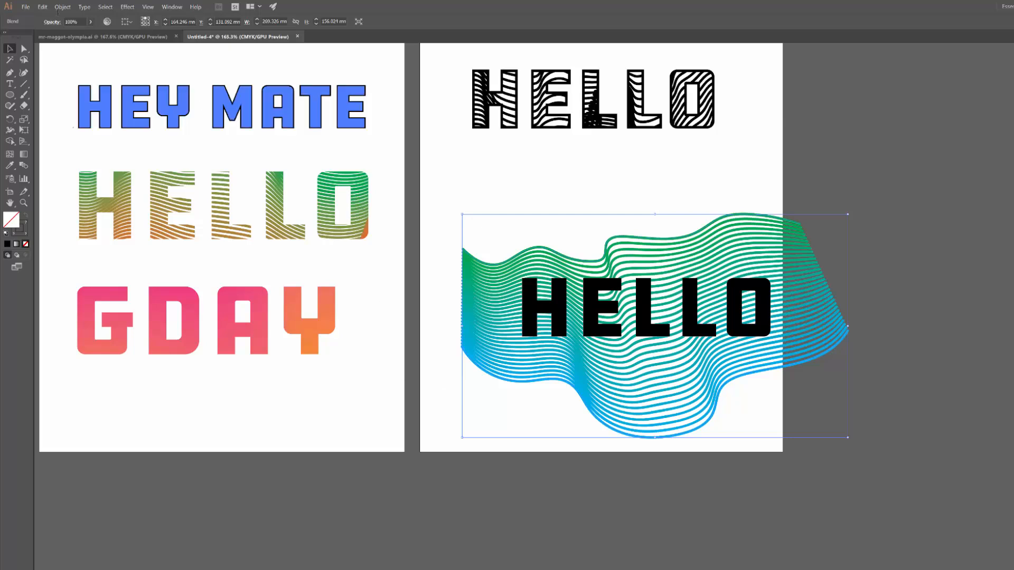
Set the blend to 100 Specified Steps in Blend Options for a smooth green-to-blue gradient
{"action": "left_click", "coordinate": [62, 7]}
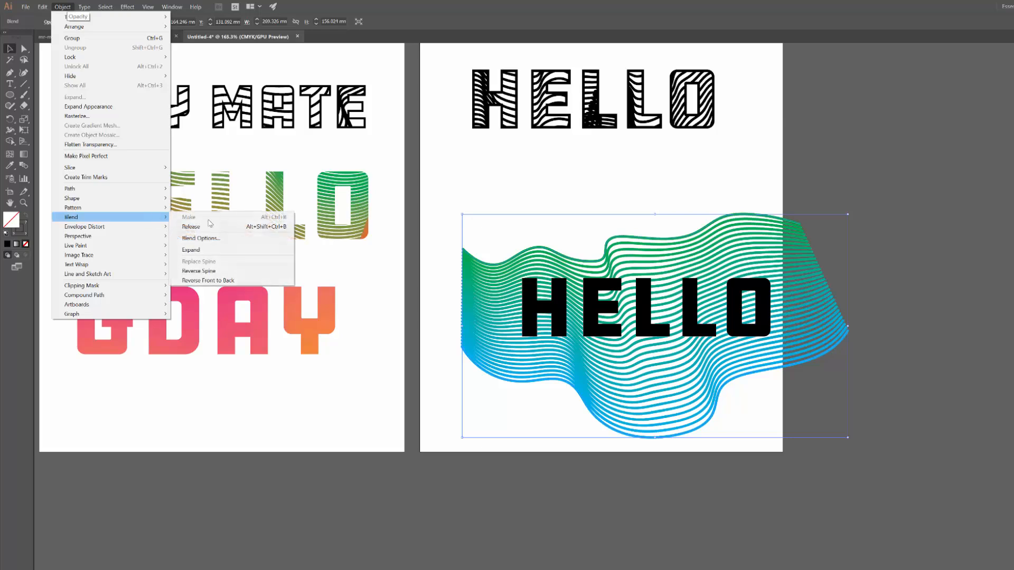
{"action": "left_click", "coordinate": [201, 239]}
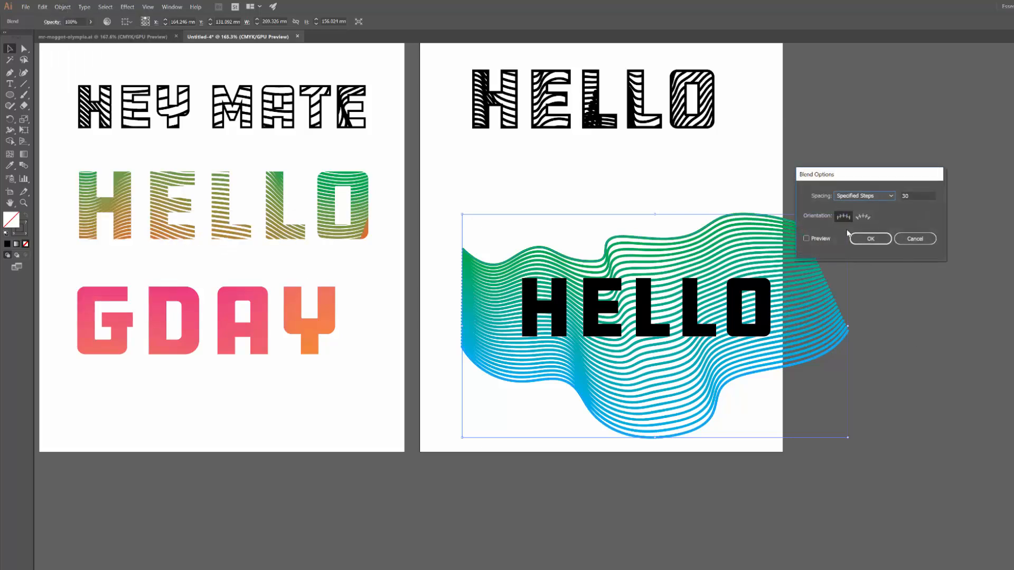
{"action": "left_click", "coordinate": [807, 238]}
{"action": "type", "text": "100"}
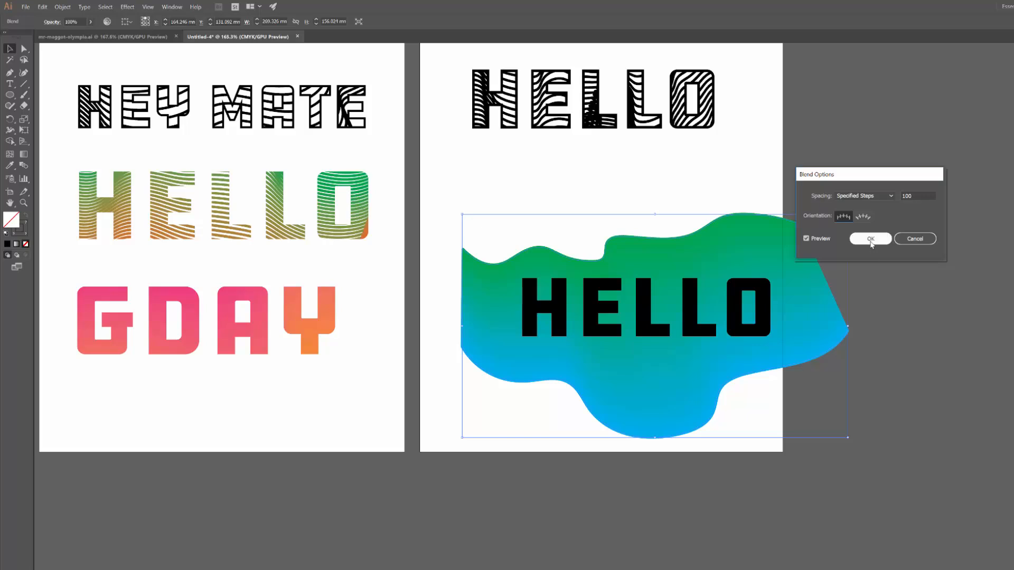
{"action": "left_click", "coordinate": [871, 238]}
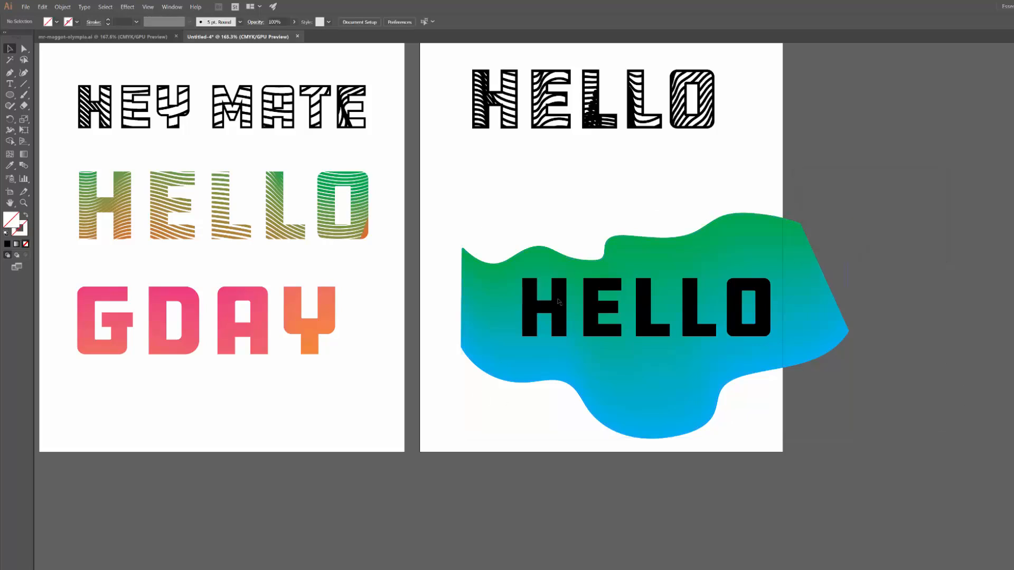
Drag the top path's anchor handles on the black stripe blend to raise a bump, then deselect
{"action": "left_click", "coordinate": [663, 311]}
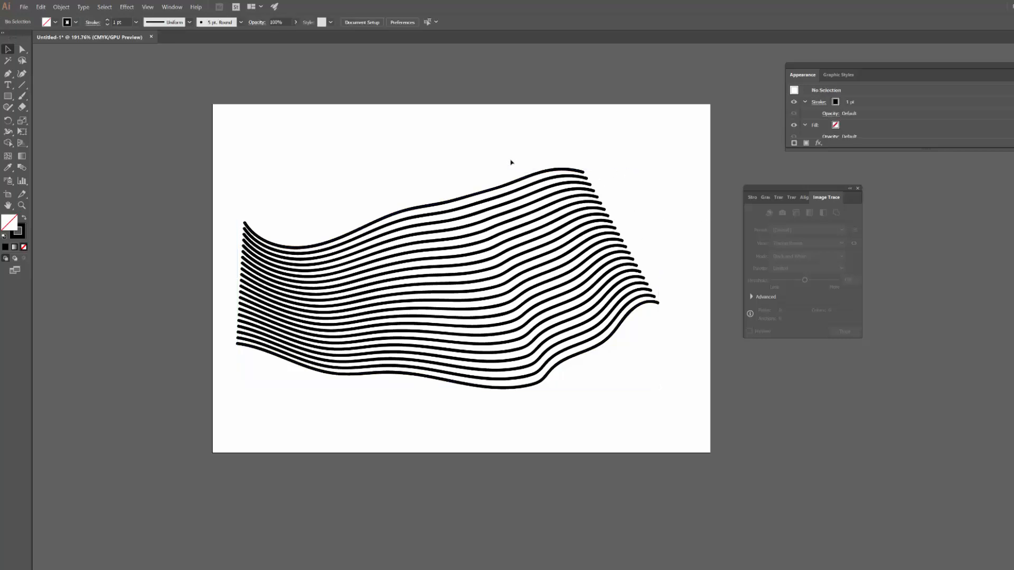
{"action": "mouse_move", "coordinate": [613, 198]}
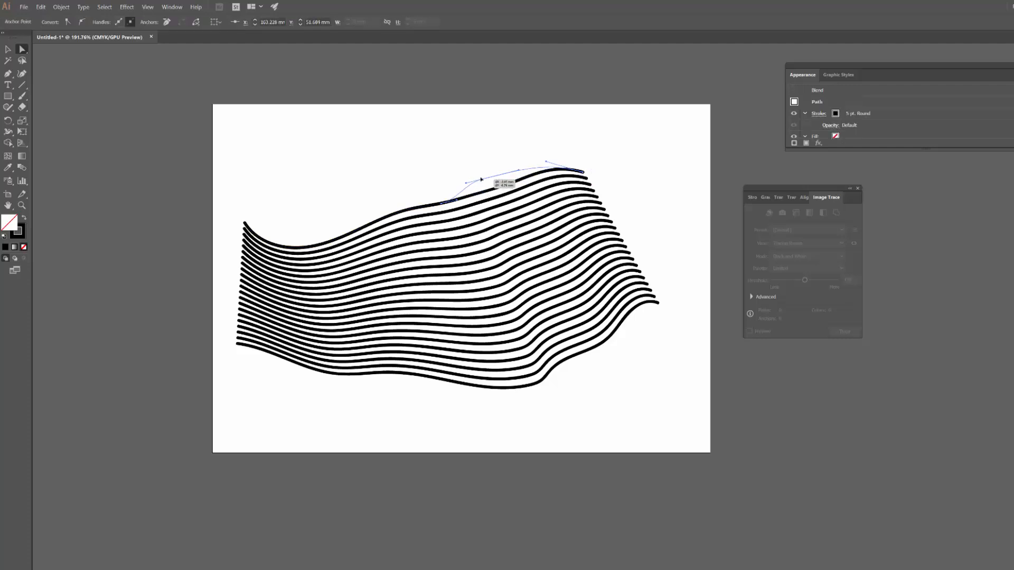
{"action": "left_click", "coordinate": [671, 257]}
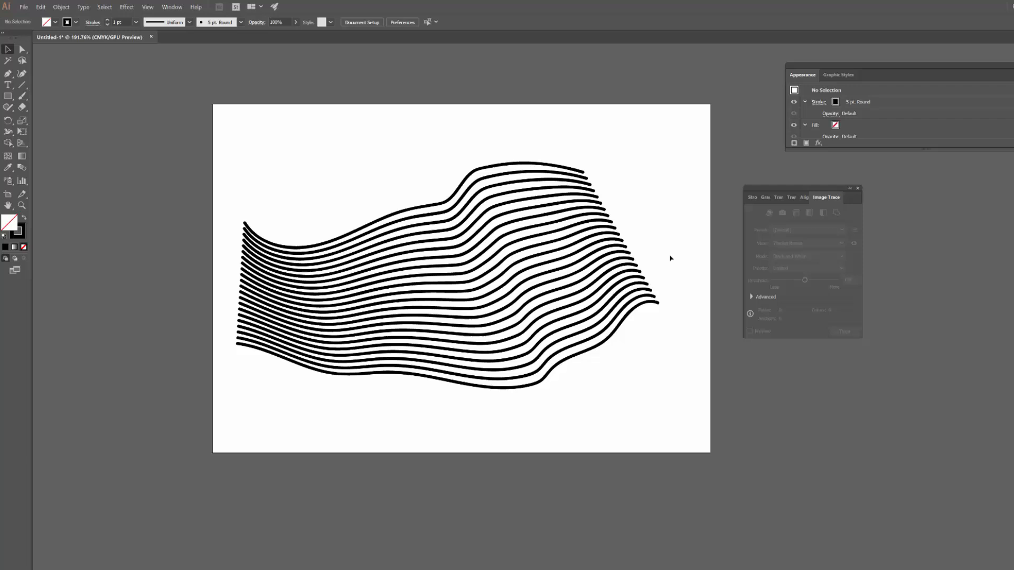
{"action": "mouse_move", "coordinate": [493, 249]}
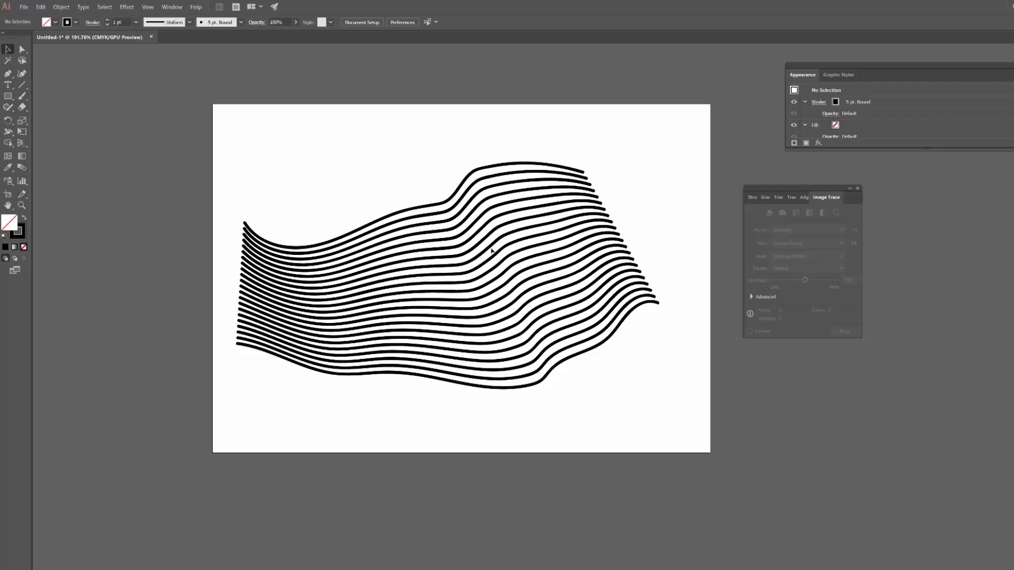